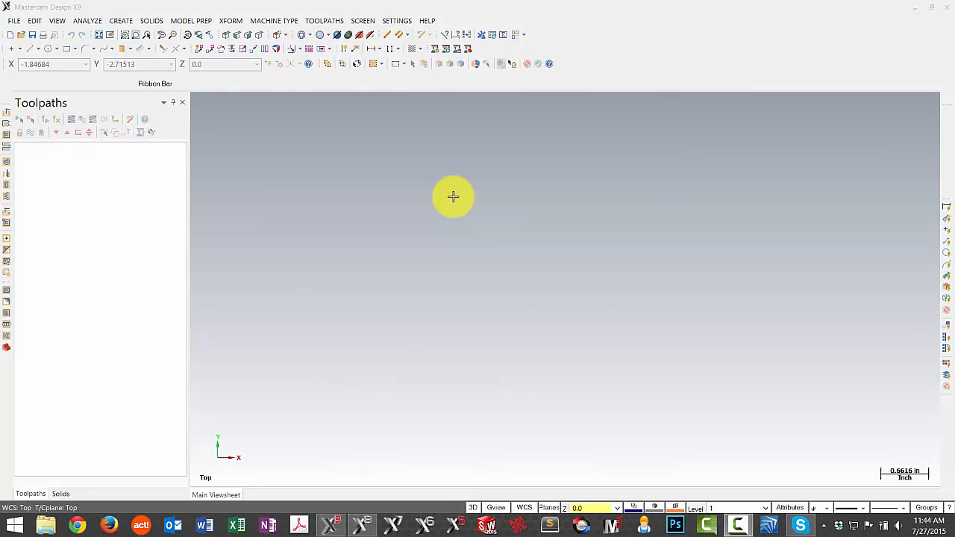
{"action": "mouse_move", "coordinate": [413, 63]}
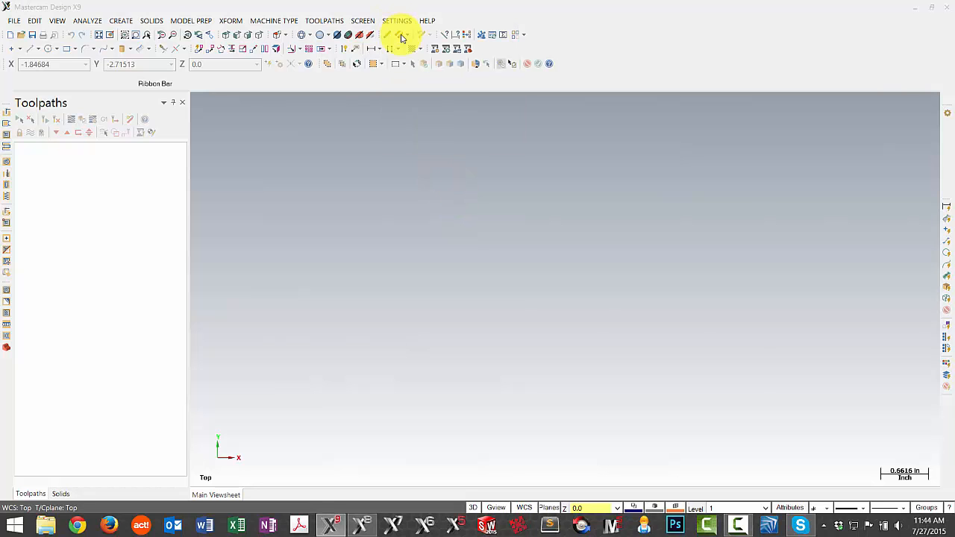
- Review the CAD defaults in System Configuration, then show the Load Workspace list
{"action": "left_click", "coordinate": [397, 20]}
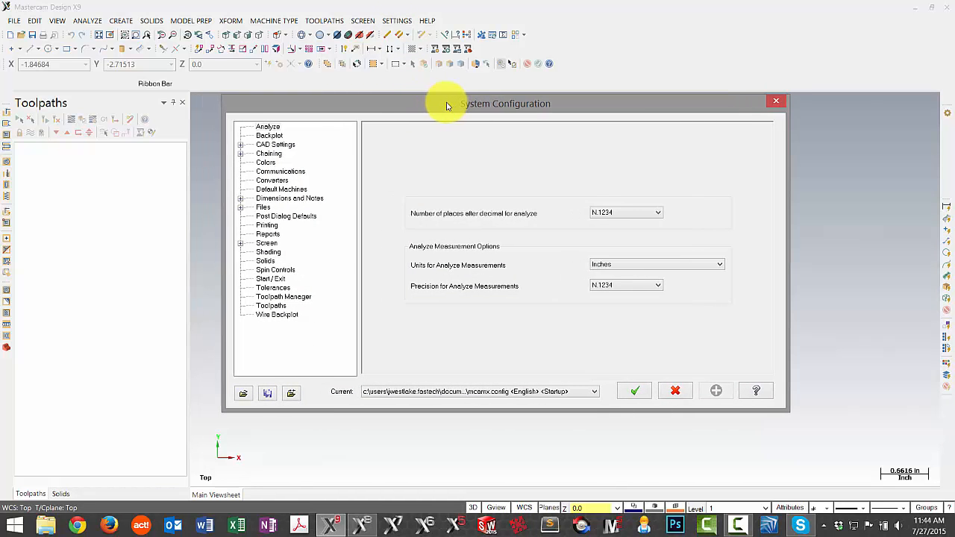
{"action": "mouse_move", "coordinate": [388, 86]}
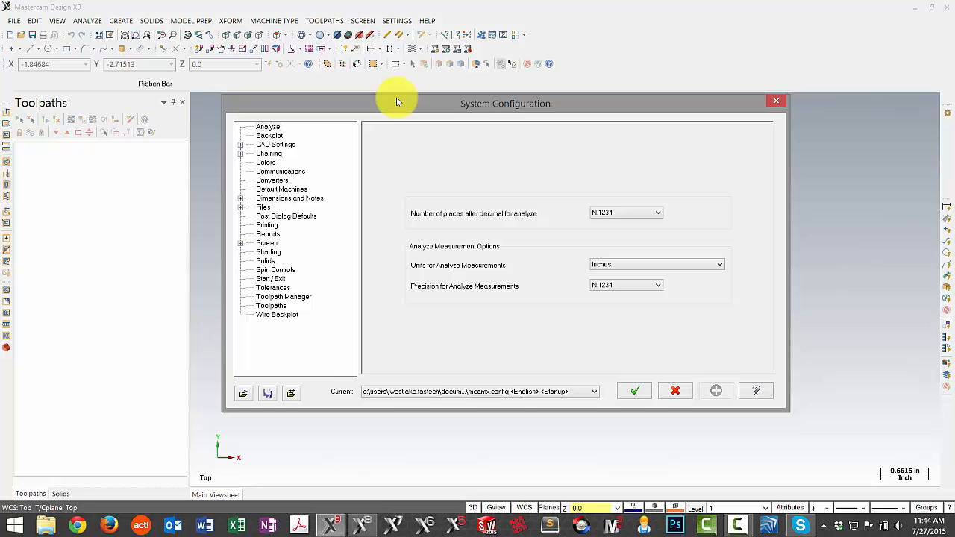
{"action": "left_click_drag", "start_coordinate": [397, 103], "coordinate": [397, 95]}
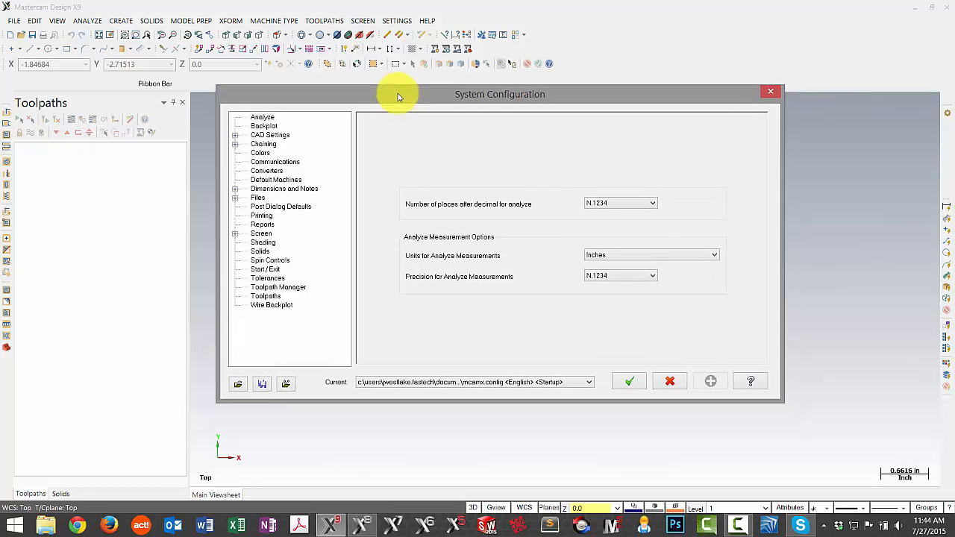
{"action": "mouse_move", "coordinate": [410, 102]}
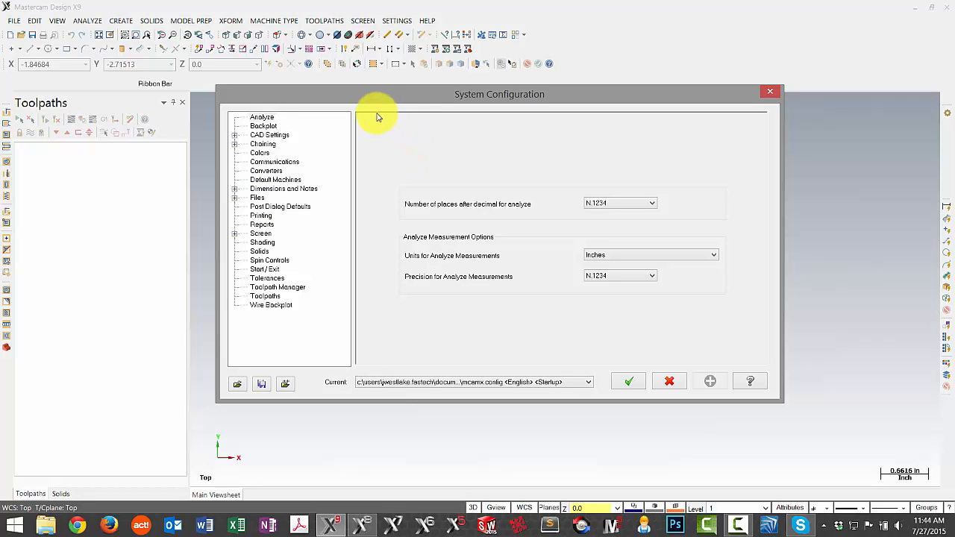
{"action": "mouse_move", "coordinate": [386, 103]}
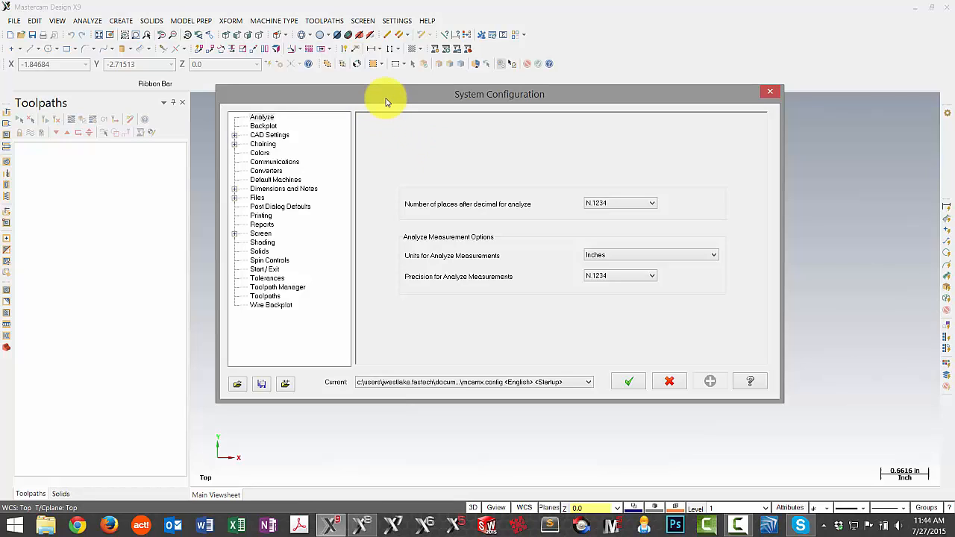
{"action": "mouse_move", "coordinate": [311, 123]}
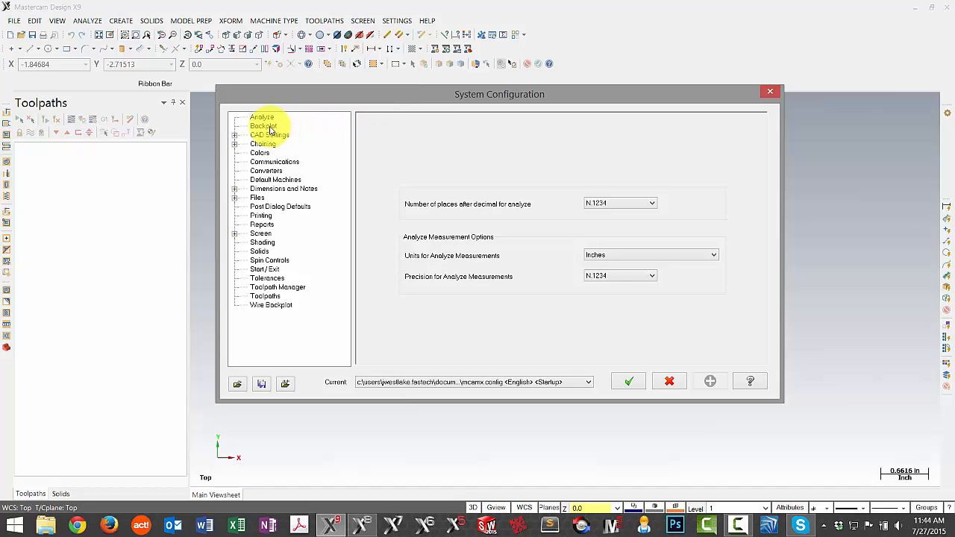
{"action": "left_click", "coordinate": [263, 143]}
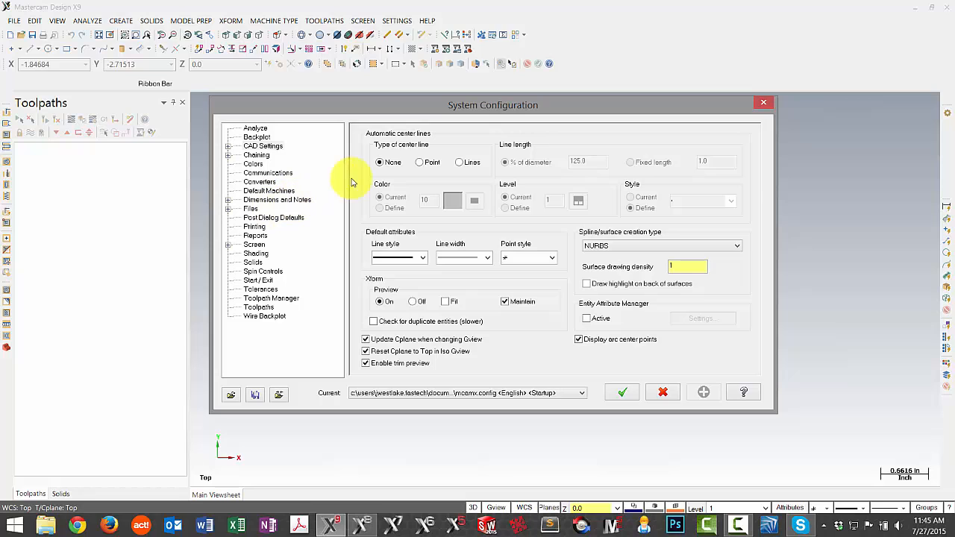
{"action": "mouse_move", "coordinate": [278, 282]}
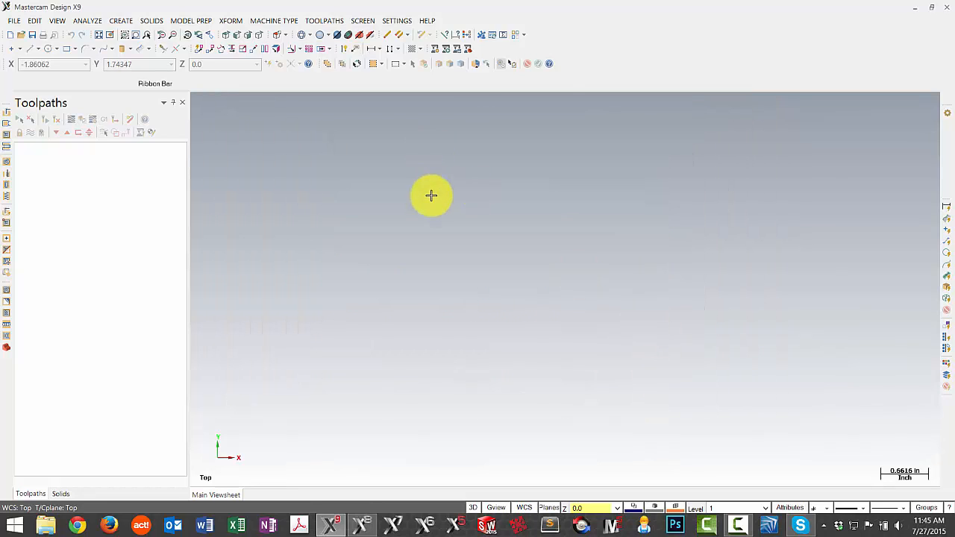
{"action": "mouse_move", "coordinate": [374, 86]}
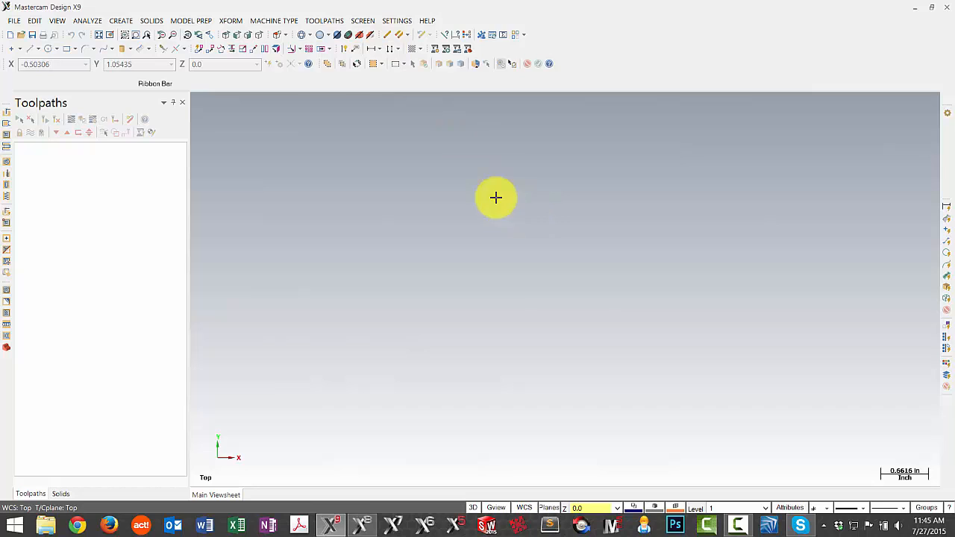
{"action": "mouse_move", "coordinate": [436, 198]}
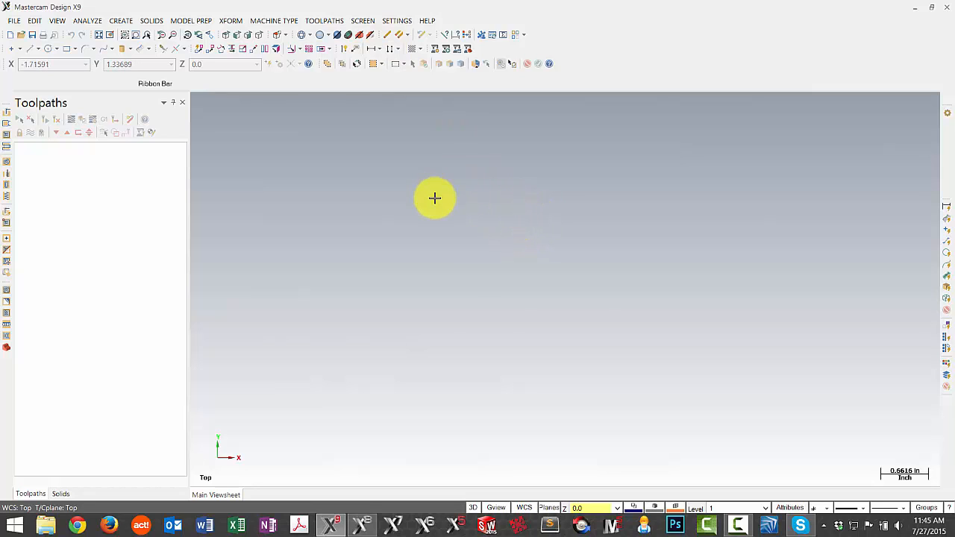
{"action": "mouse_move", "coordinate": [450, 176]}
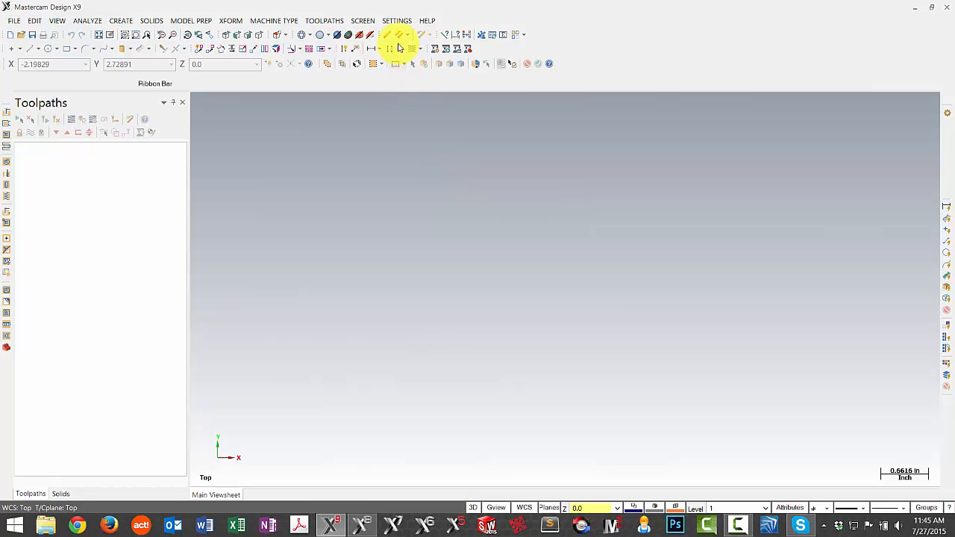
{"action": "left_click", "coordinate": [397, 20]}
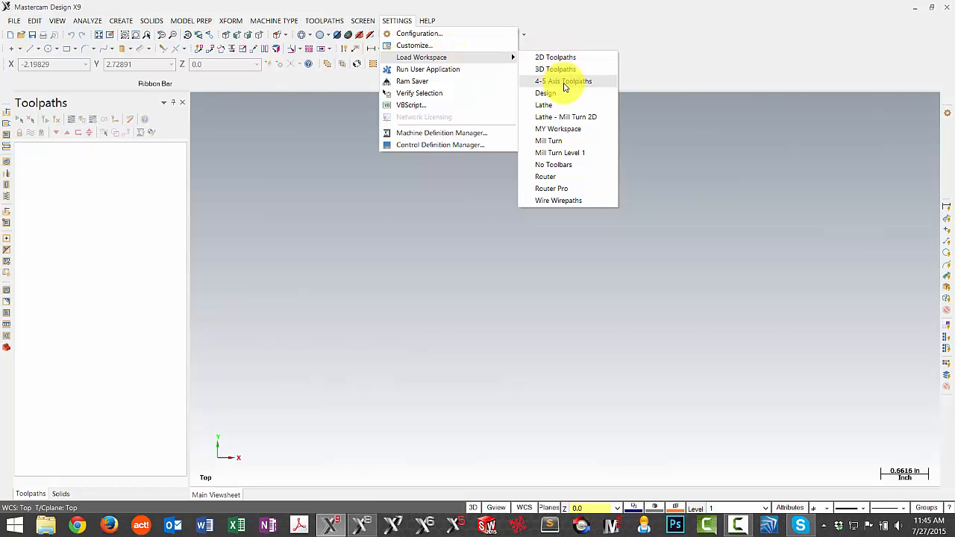
{"action": "mouse_move", "coordinate": [552, 141]}
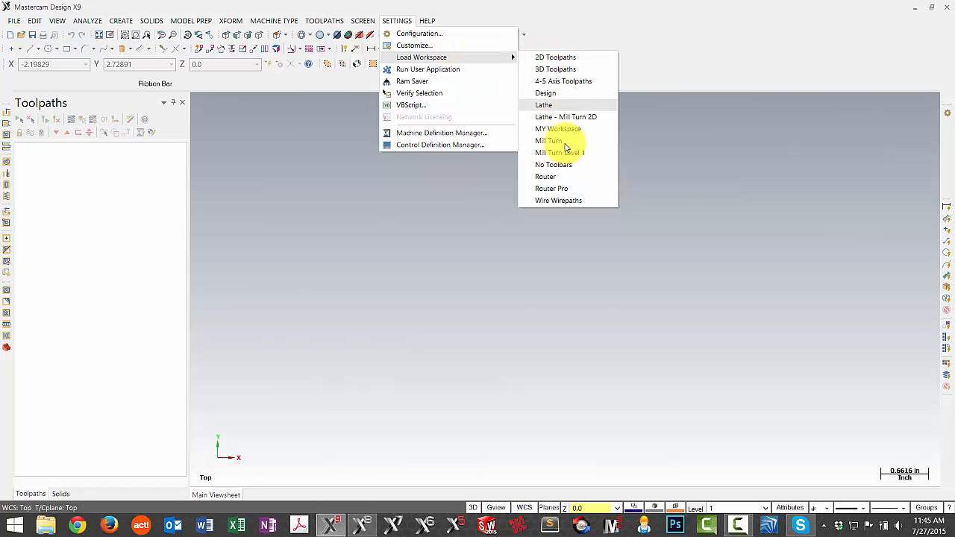
{"action": "mouse_move", "coordinate": [559, 105]}
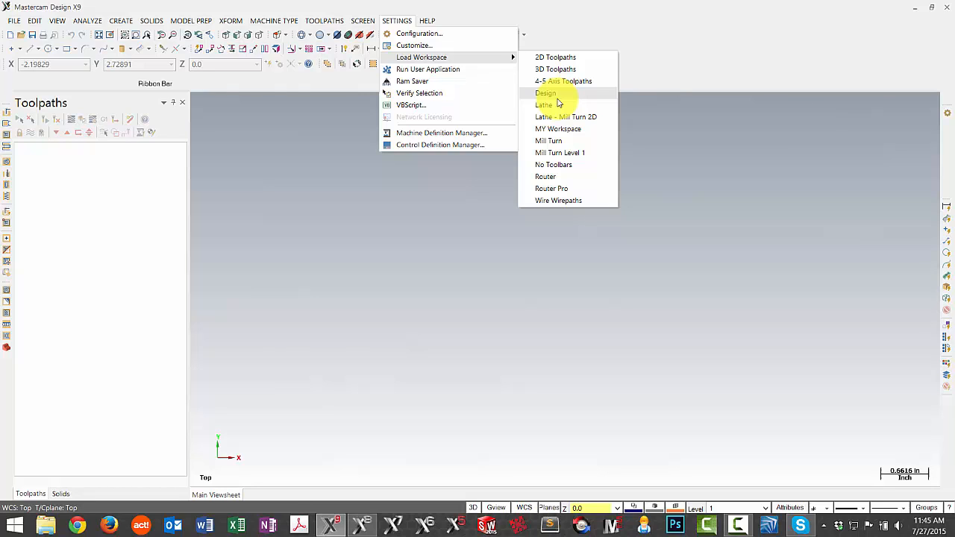
{"action": "mouse_move", "coordinate": [481, 64]}
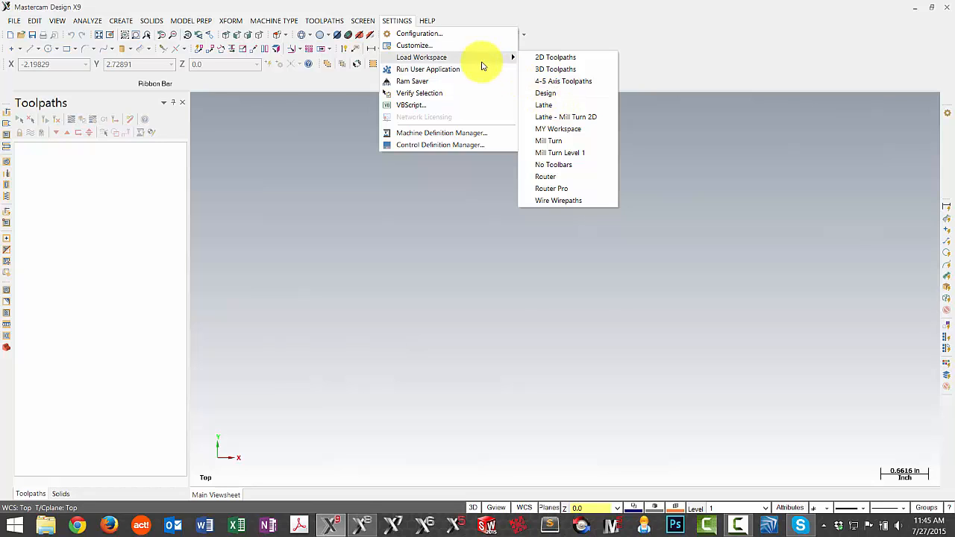
{"action": "mouse_move", "coordinate": [447, 209]}
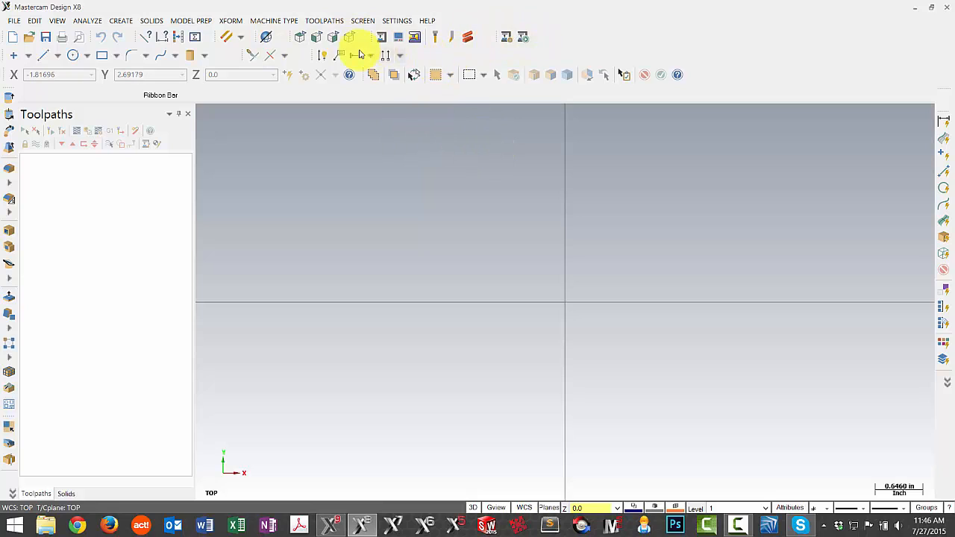
{"action": "mouse_move", "coordinate": [351, 37]}
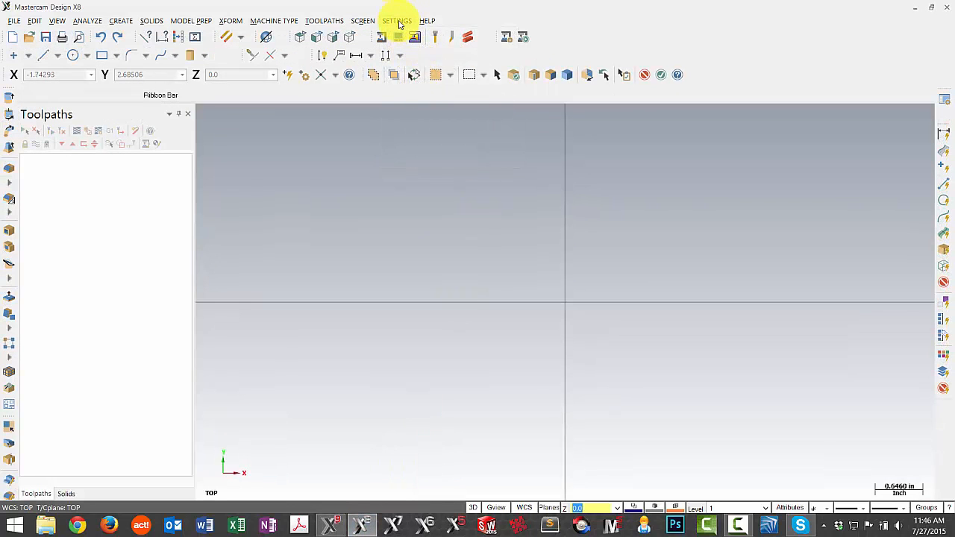
{"action": "left_click", "coordinate": [397, 20]}
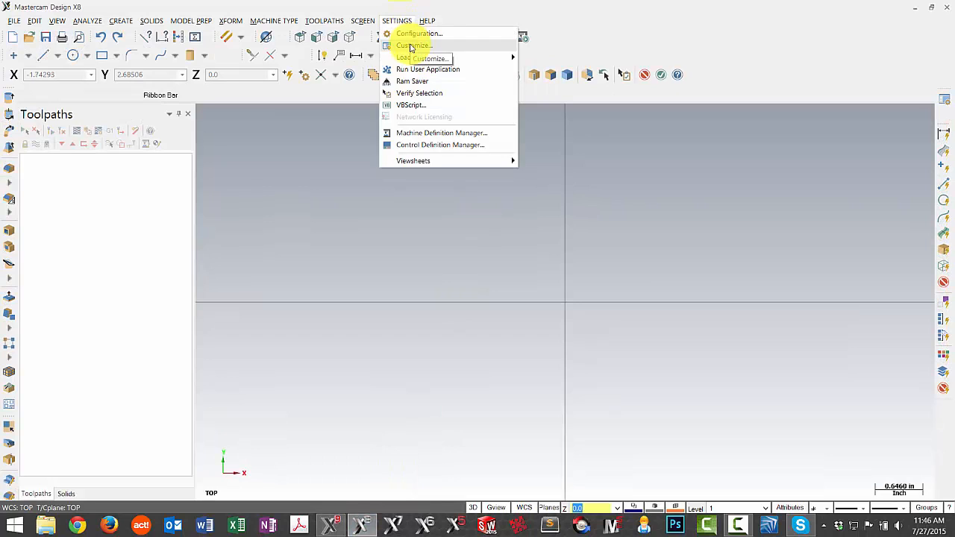
{"action": "left_click", "coordinate": [413, 46]}
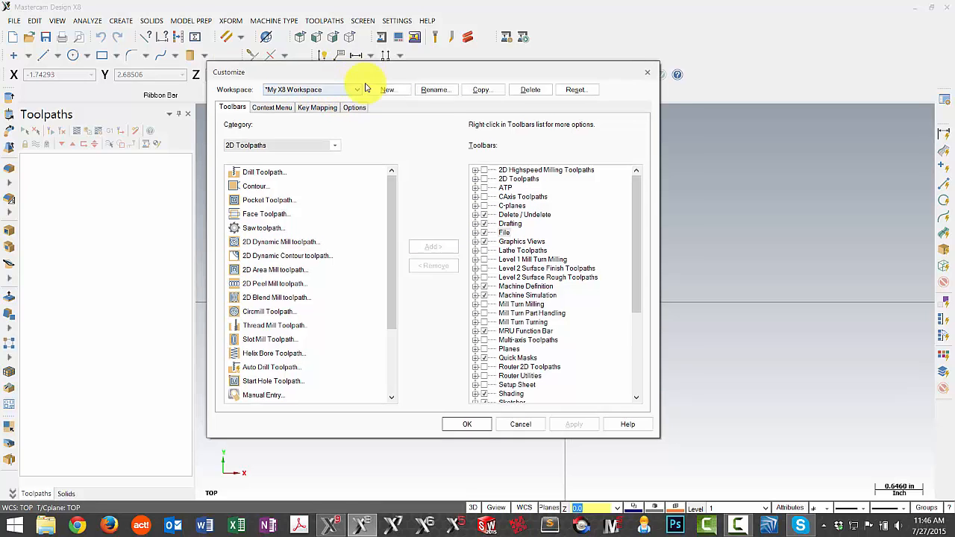
{"action": "left_click_drag", "start_coordinate": [366, 71], "coordinate": [396, 85]}
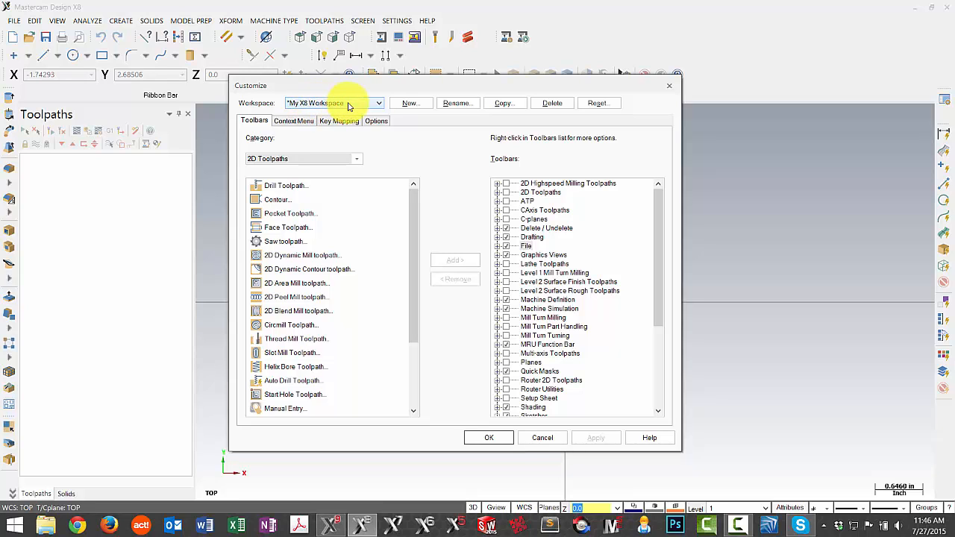
{"action": "mouse_move", "coordinate": [668, 89]}
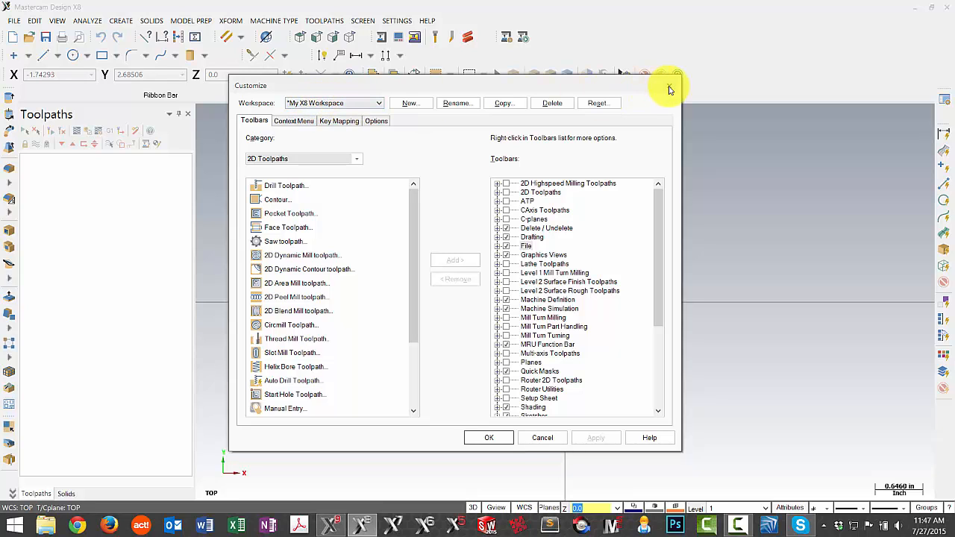
{"action": "left_click", "coordinate": [489, 438]}
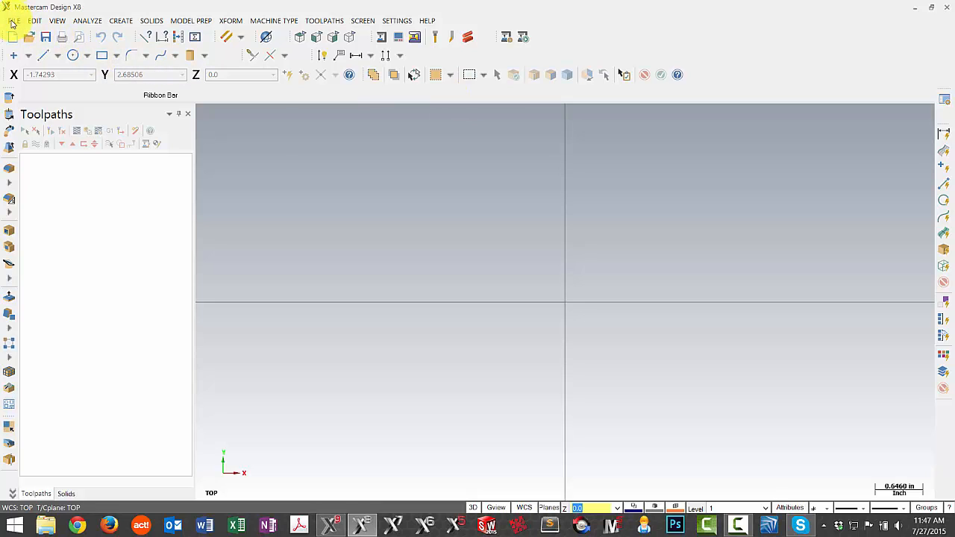
- Select My X8 Workspace in my mcamx8's CONFIG folder and open my mcamx9's CONFIG folder
{"action": "left_click", "coordinate": [14, 20]}
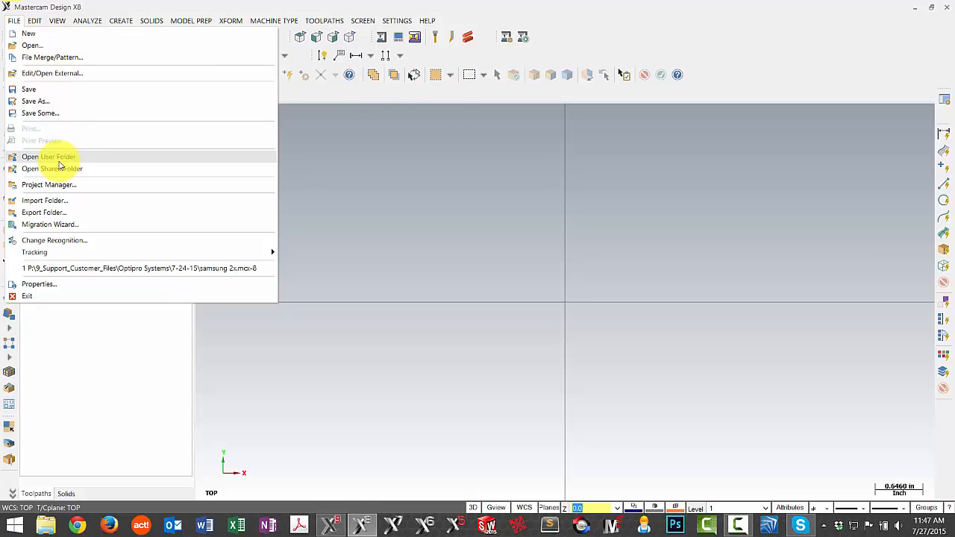
{"action": "mouse_move", "coordinate": [60, 161]}
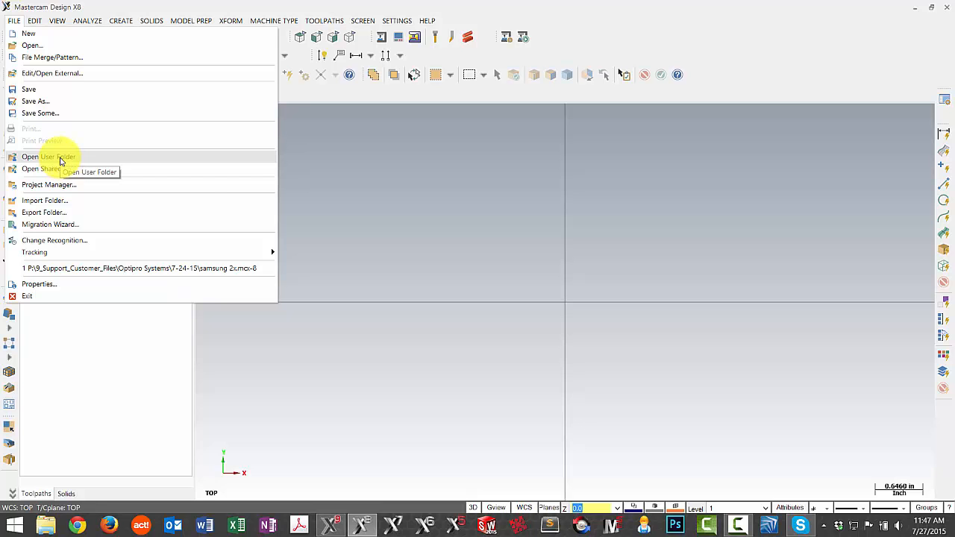
{"action": "left_click", "coordinate": [47, 156]}
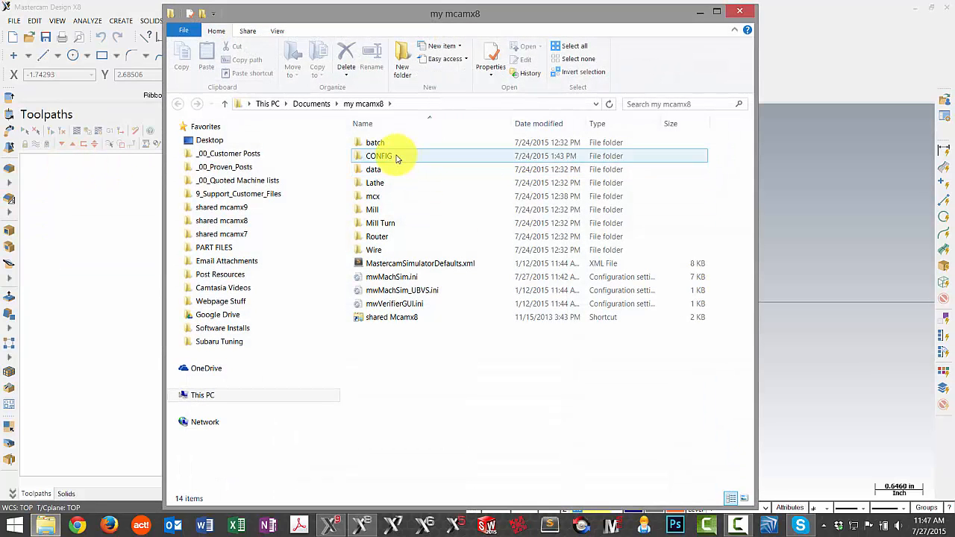
{"action": "mouse_move", "coordinate": [392, 156]}
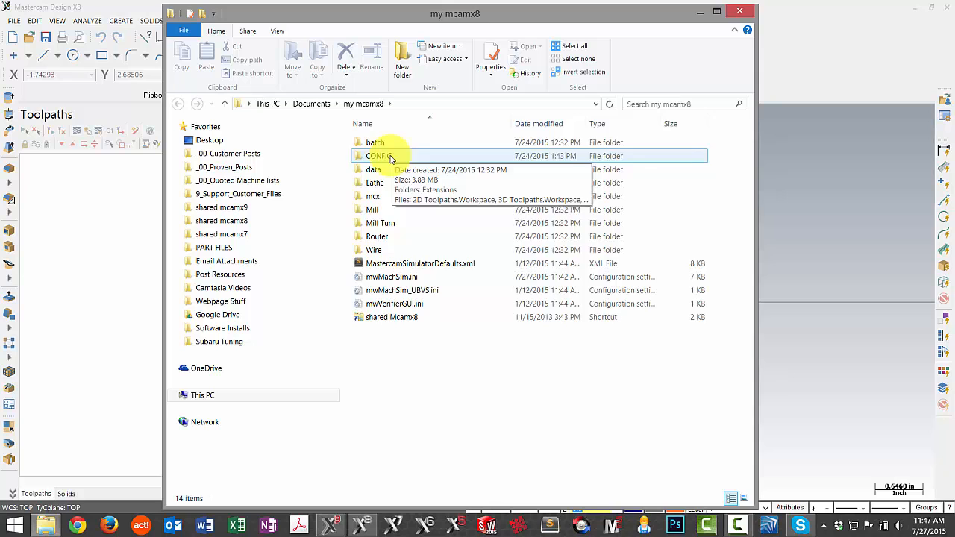
{"action": "double_click", "coordinate": [380, 156]}
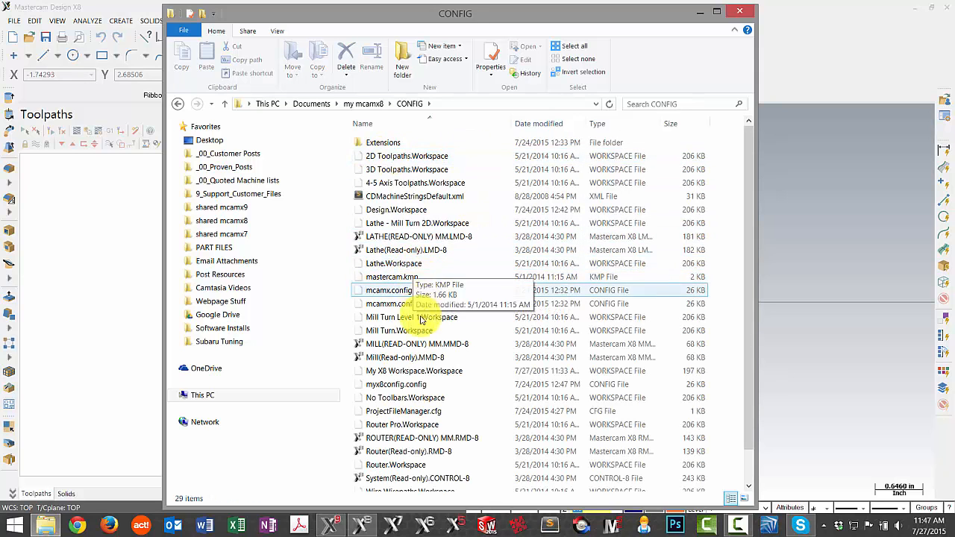
{"action": "left_click", "coordinate": [414, 370]}
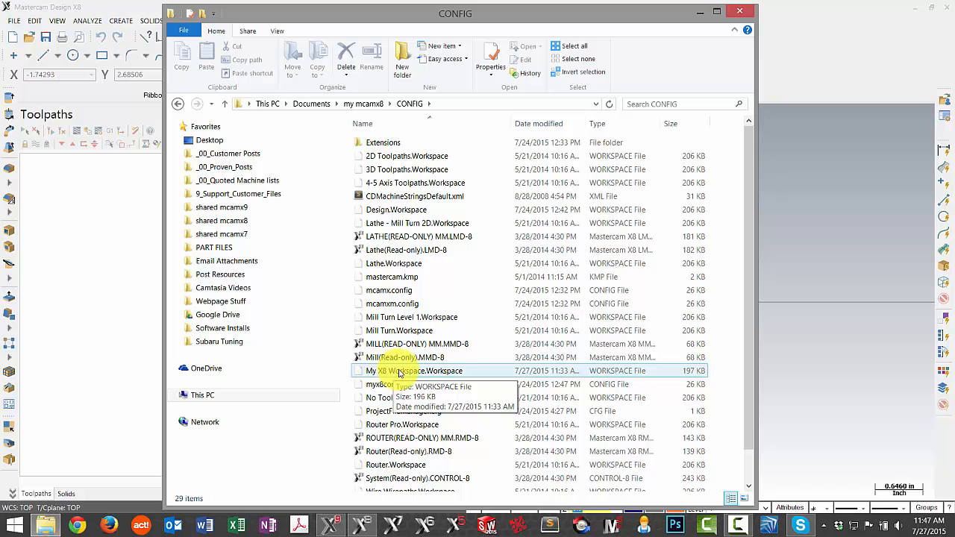
{"action": "left_click", "coordinate": [403, 371]}
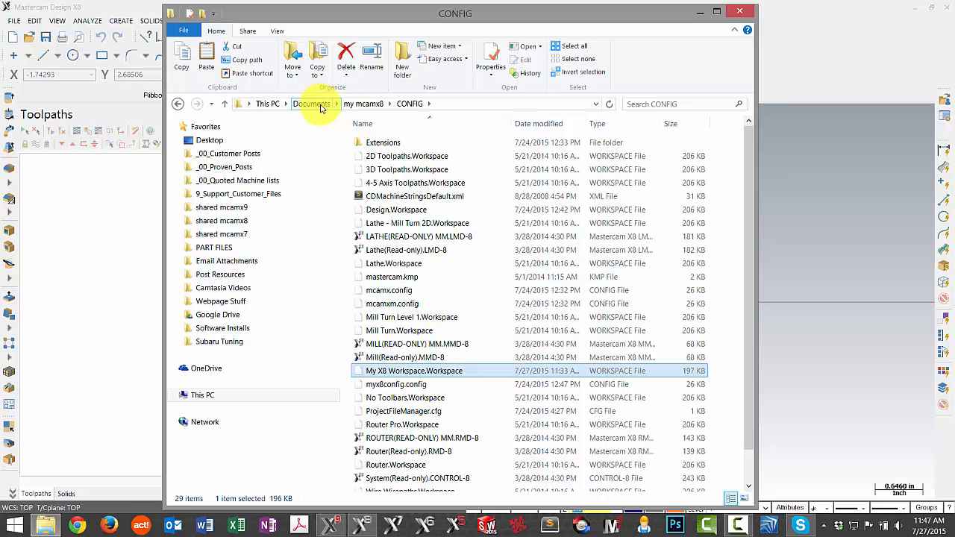
{"action": "left_click", "coordinate": [312, 103]}
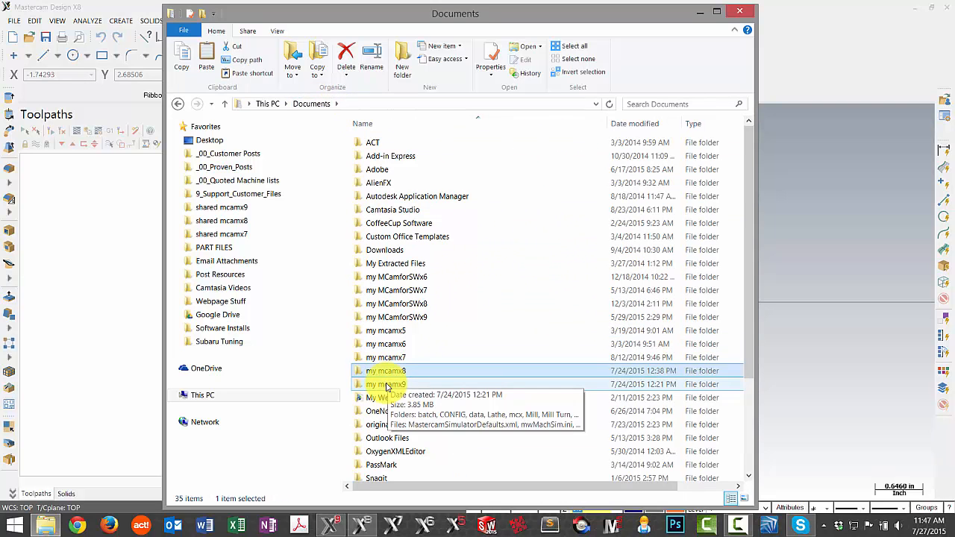
{"action": "double_click", "coordinate": [387, 384]}
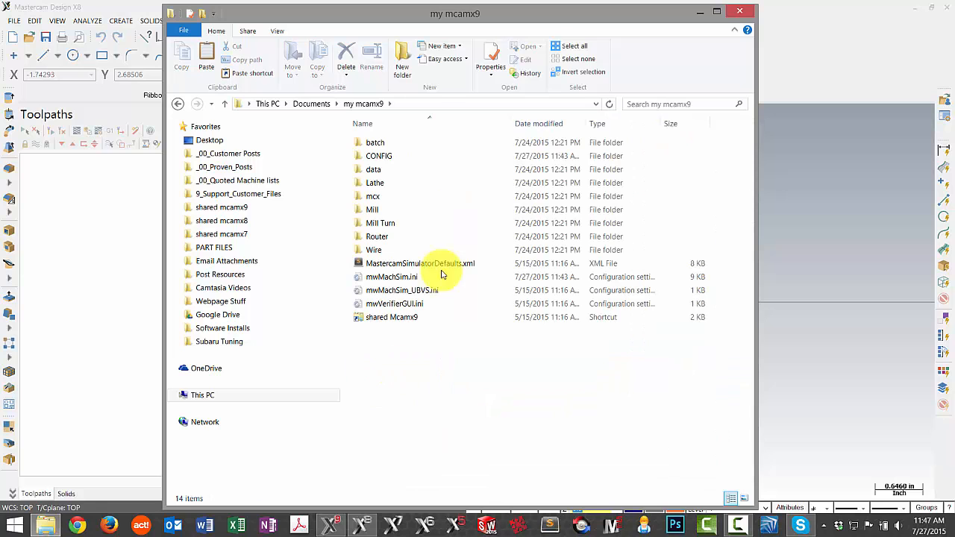
{"action": "double_click", "coordinate": [378, 156]}
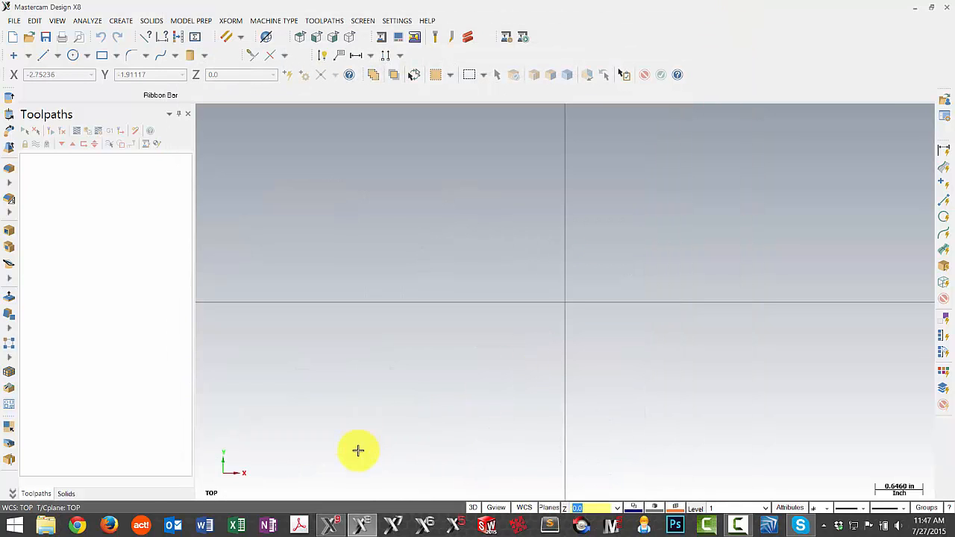
- Load My X8 Workspace from the Settings > Load Workspace list
{"action": "right_click", "coordinate": [331, 525]}
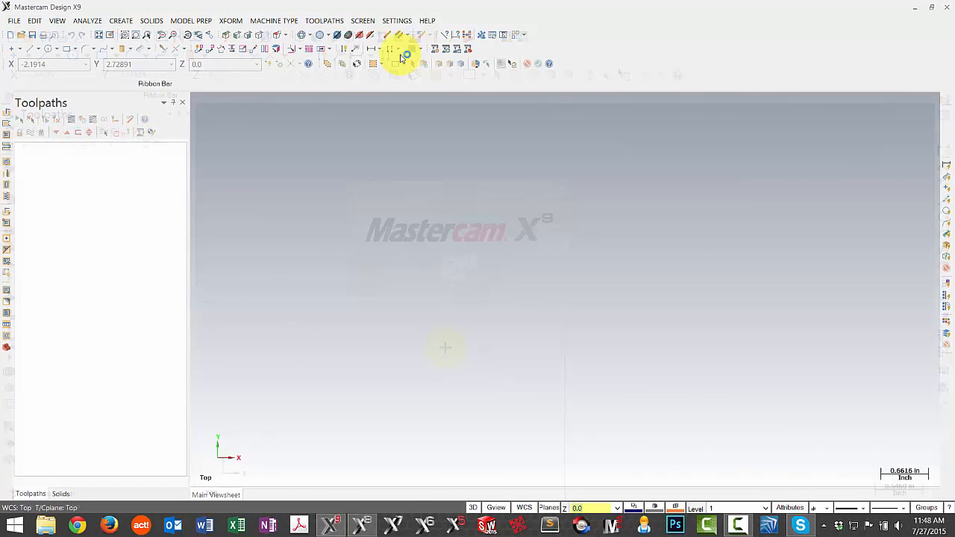
{"action": "left_click", "coordinate": [397, 21]}
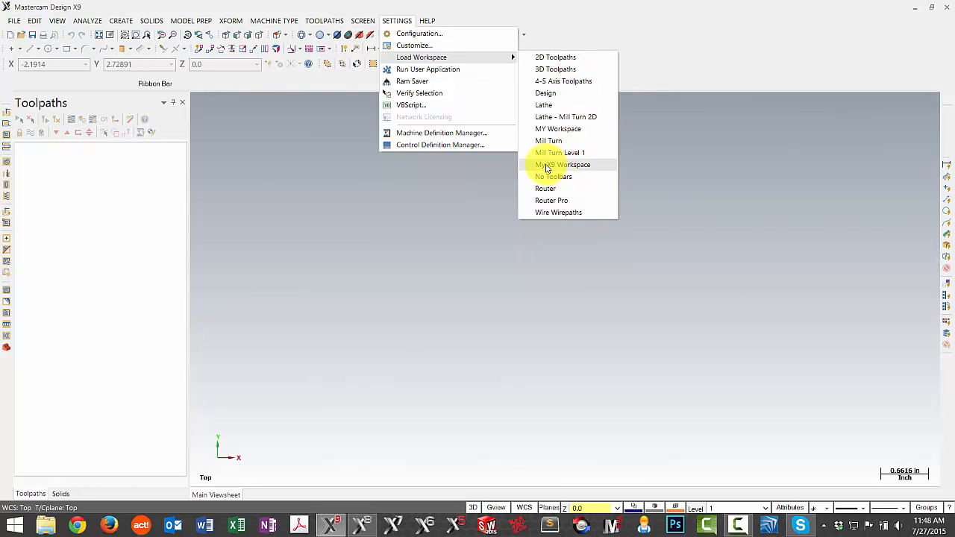
{"action": "mouse_move", "coordinate": [545, 167]}
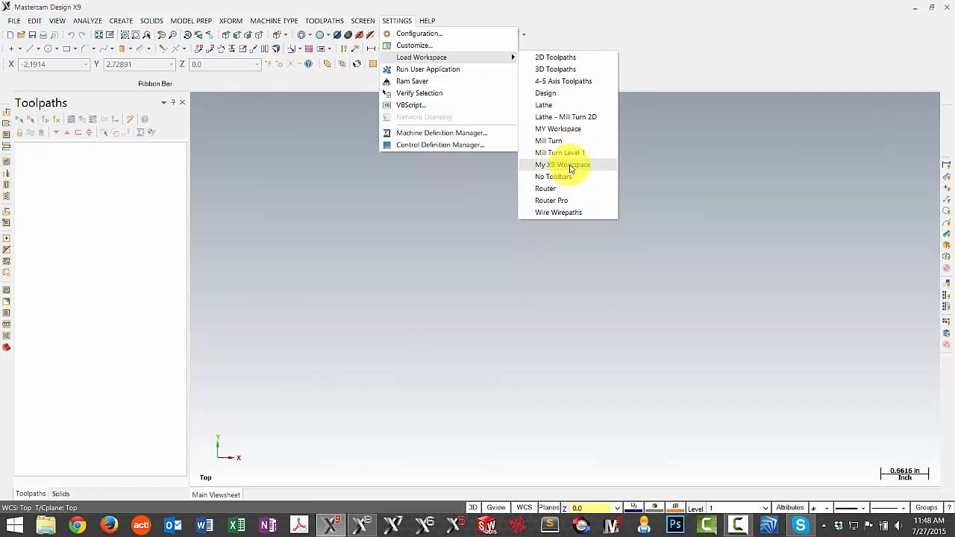
{"action": "left_click", "coordinate": [562, 164]}
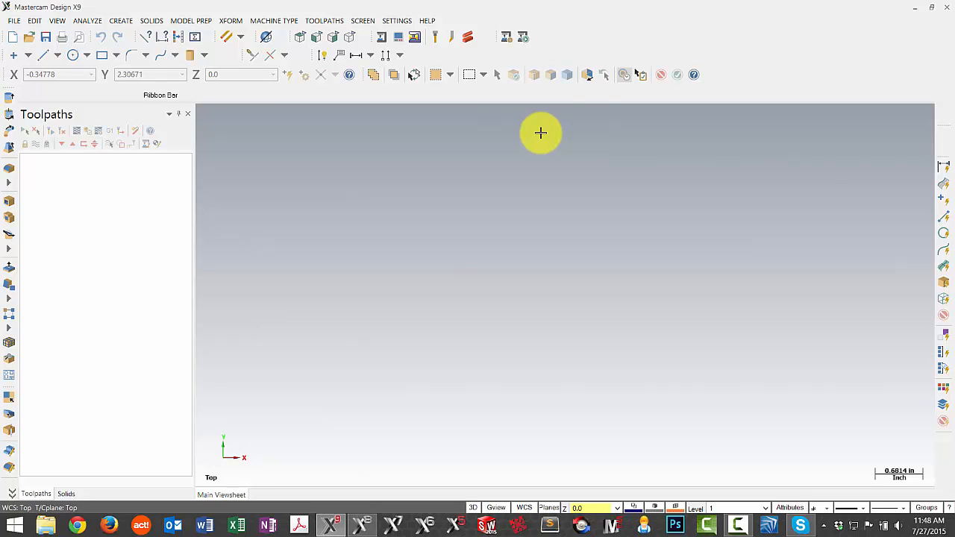
{"action": "mouse_move", "coordinate": [457, 129]}
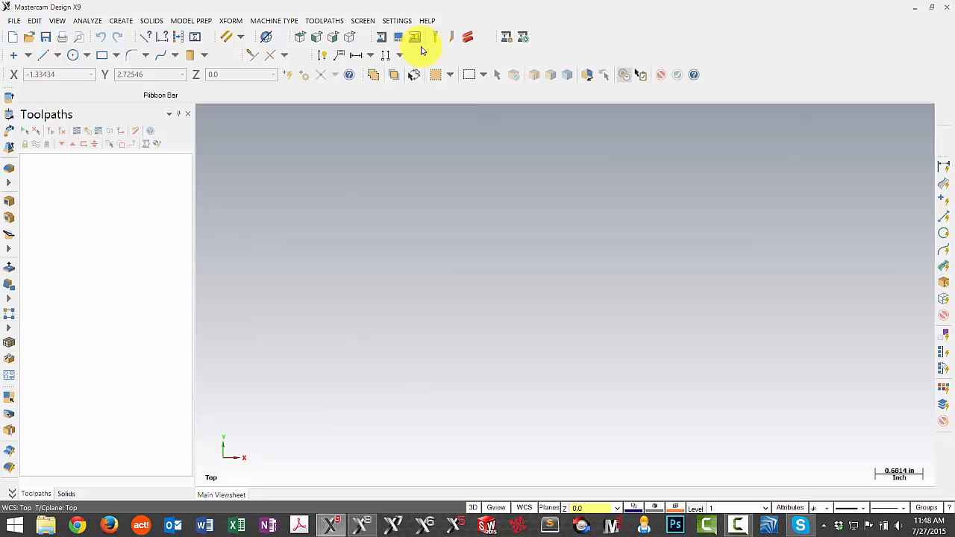
{"action": "mouse_move", "coordinate": [565, 50]}
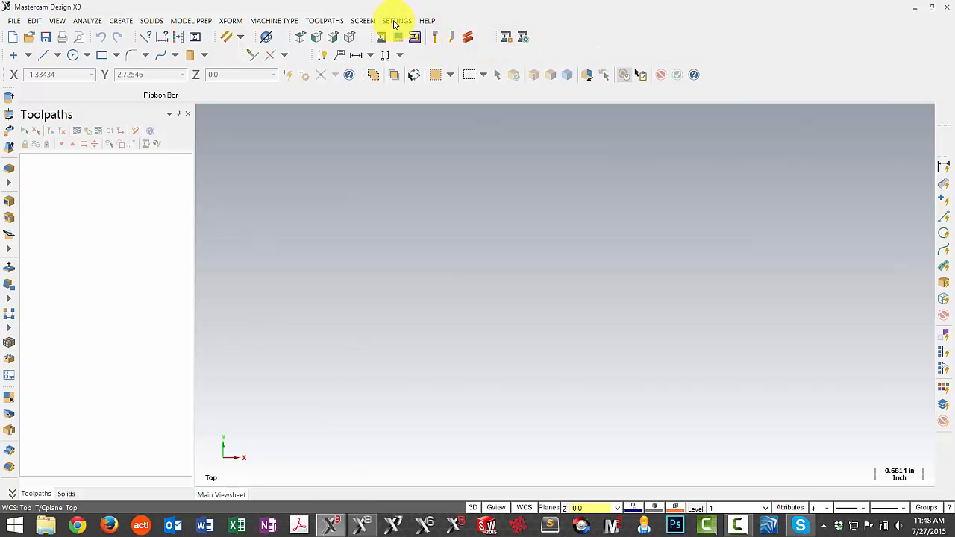
- Set the Start/Exit startup workspace to My X8 Workspace in System Configuration
{"action": "left_click", "coordinate": [397, 20]}
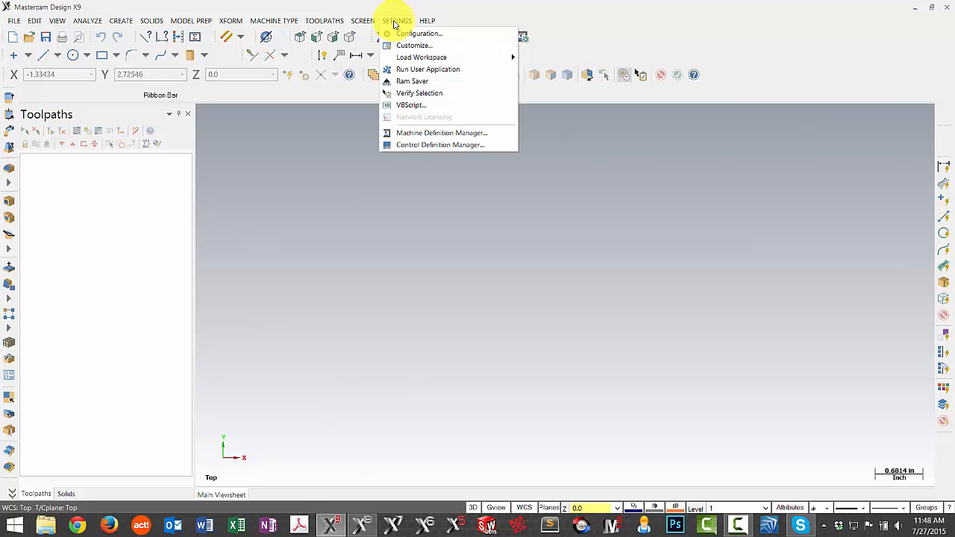
{"action": "left_click", "coordinate": [419, 33]}
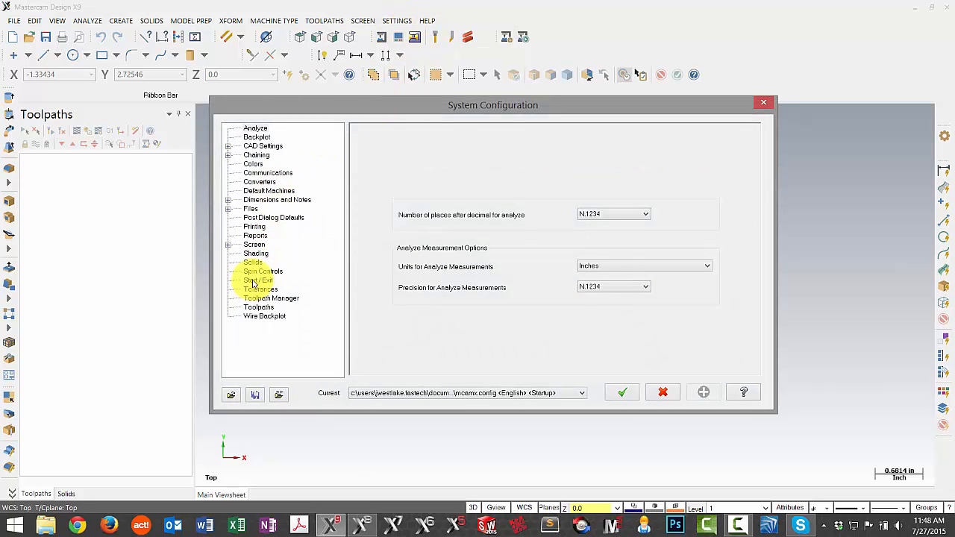
{"action": "left_click", "coordinate": [258, 279]}
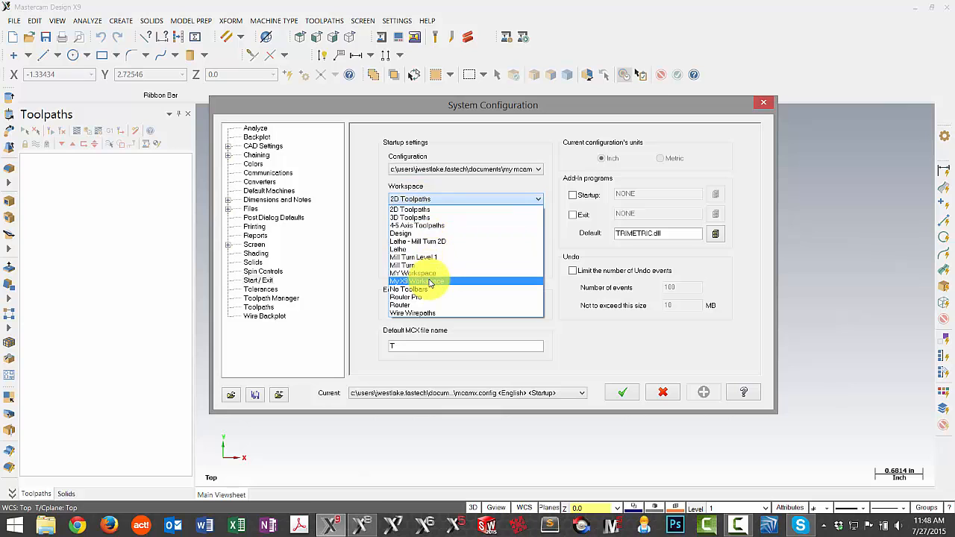
{"action": "left_click", "coordinate": [429, 282]}
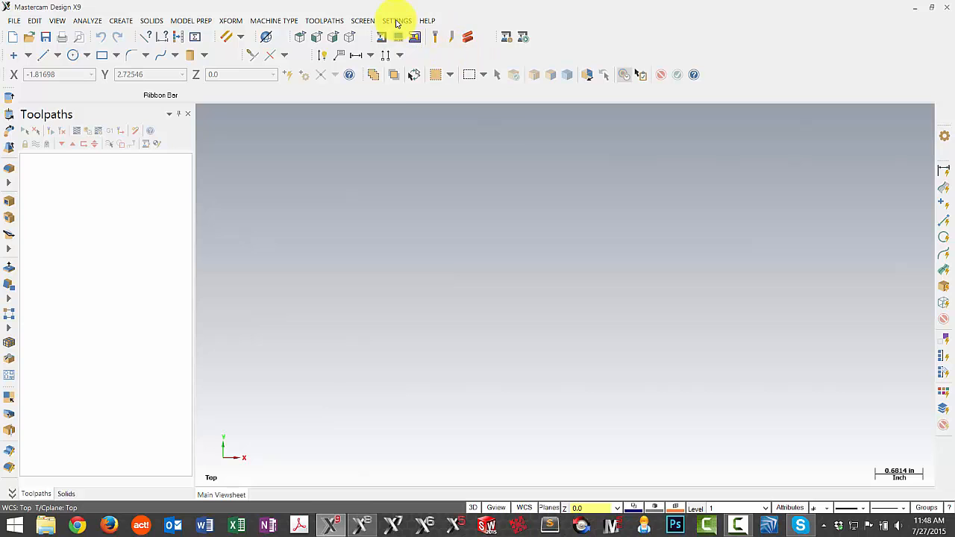
- Add a new workspace named 'My Workspace3' in the Customize dialog
{"action": "left_click", "coordinate": [397, 20]}
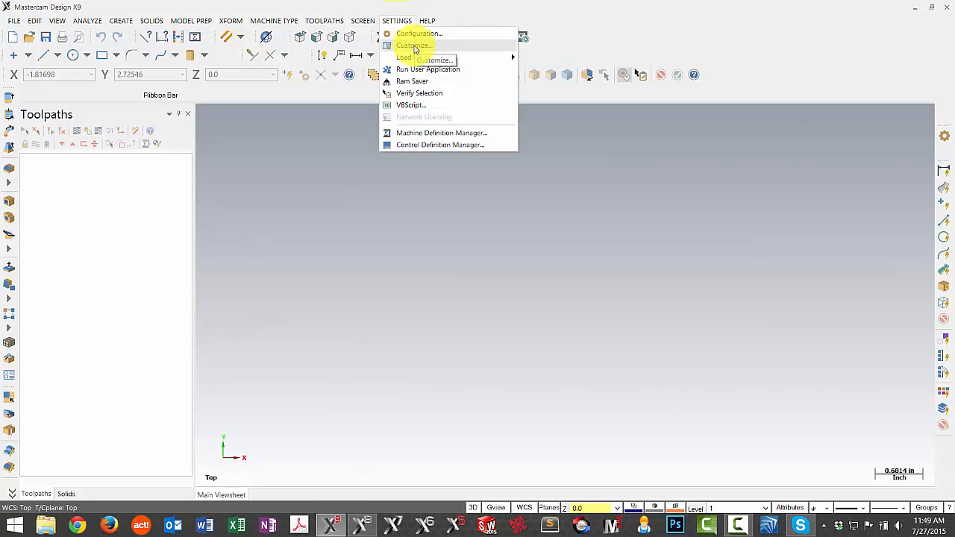
{"action": "left_click", "coordinate": [411, 46]}
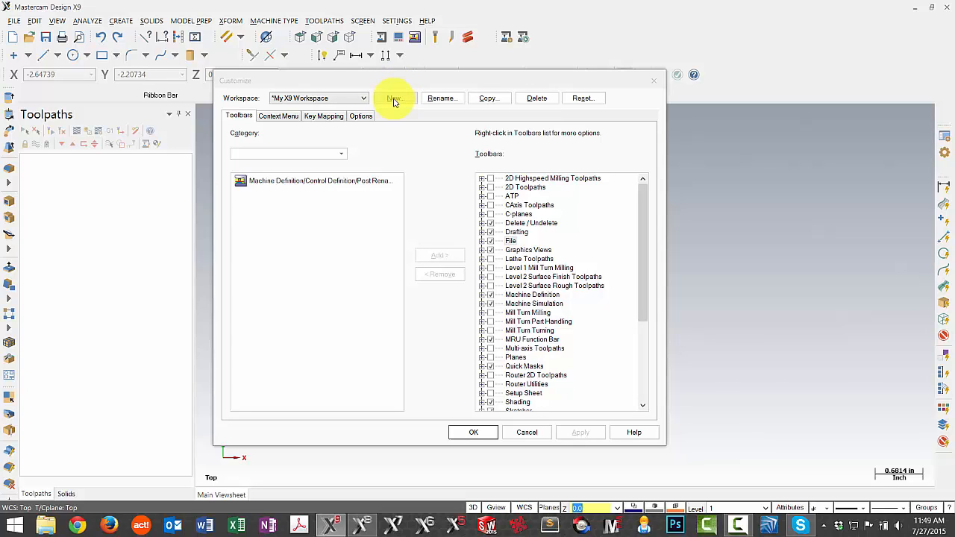
{"action": "left_click", "coordinate": [394, 98]}
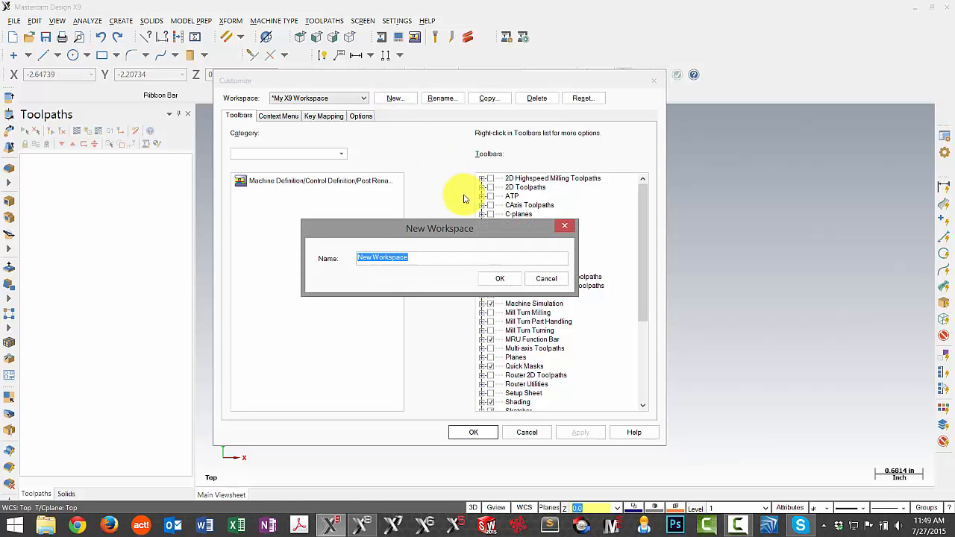
{"action": "type", "text": "My"}
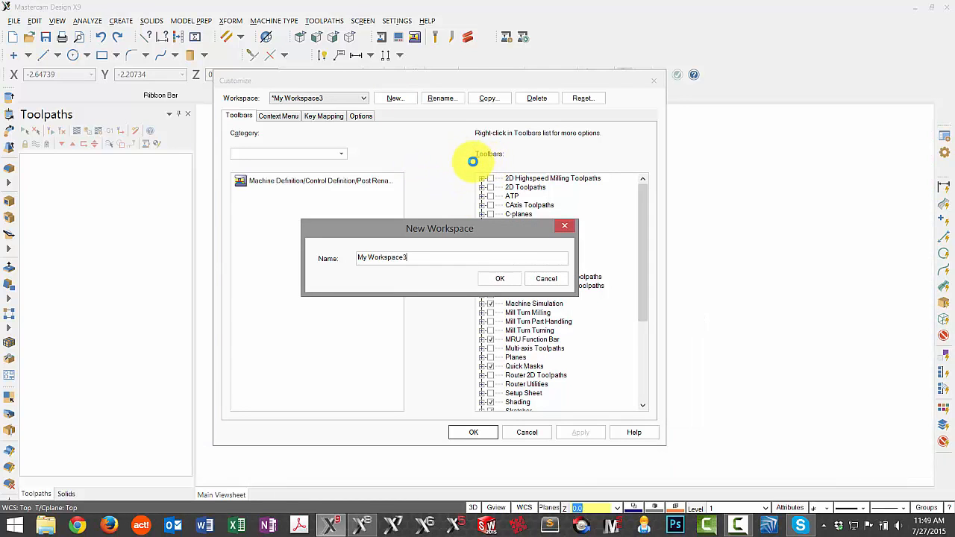
{"action": "left_click", "coordinate": [500, 278]}
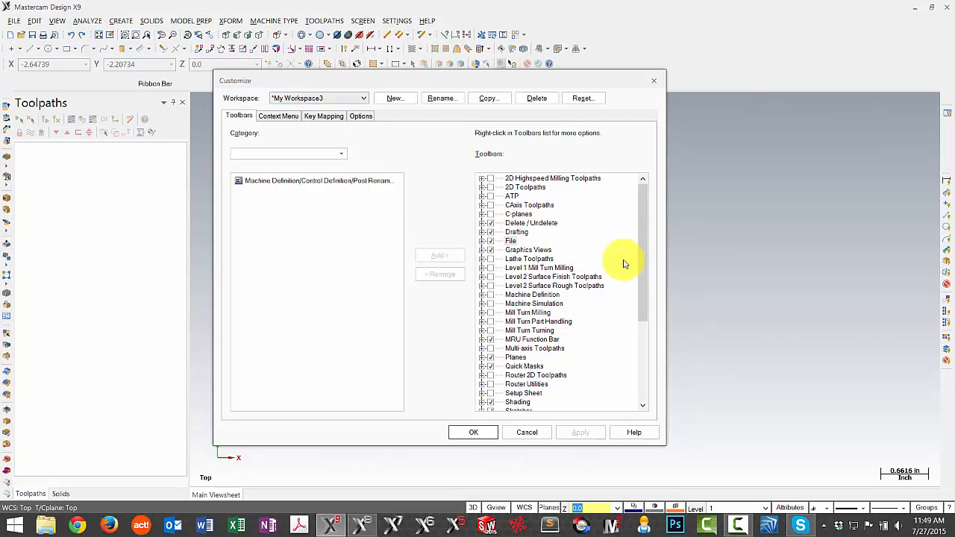
{"action": "mouse_move", "coordinate": [565, 205]}
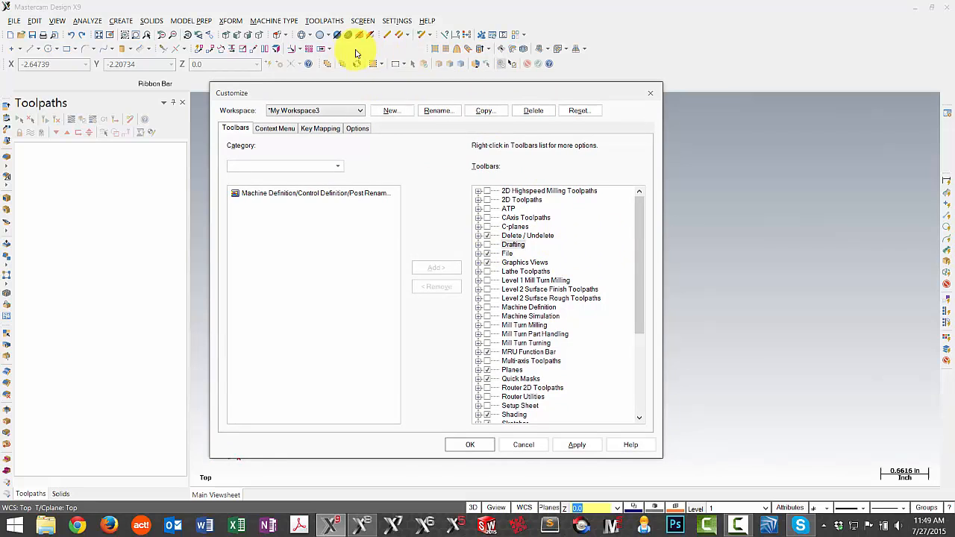
{"action": "mouse_move", "coordinate": [438, 47]}
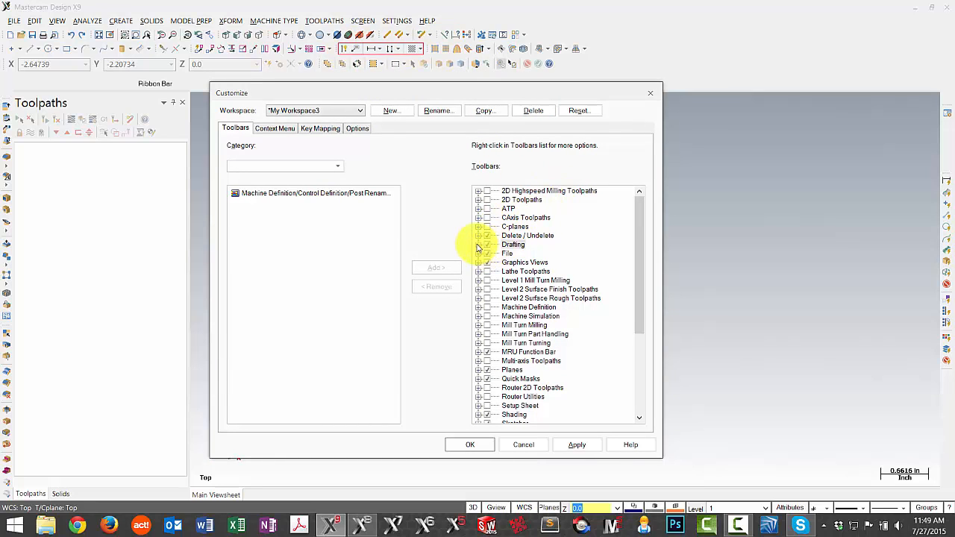
- Pick Create Note in the Drafting toolbar and show the Construction Plane commands
{"action": "left_click", "coordinate": [479, 244]}
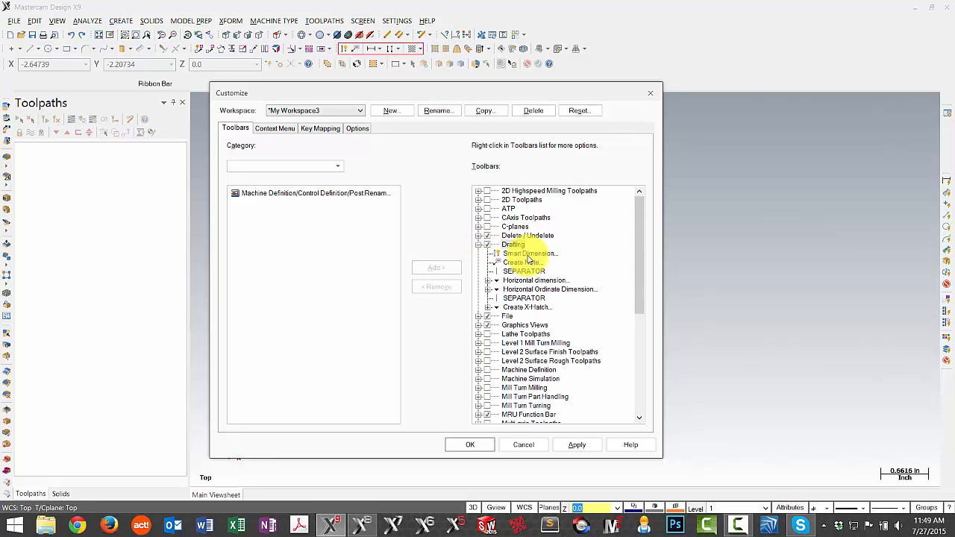
{"action": "left_click", "coordinate": [524, 262]}
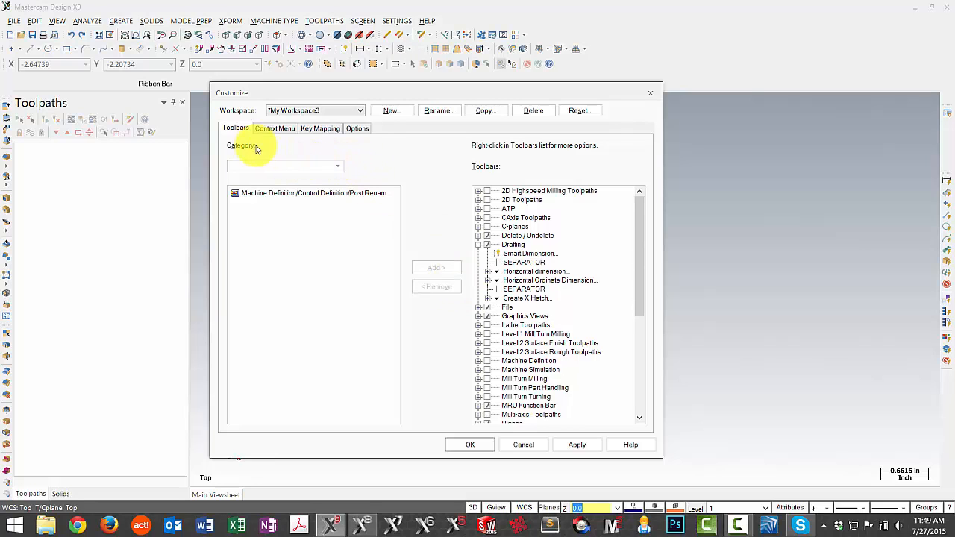
{"action": "left_click", "coordinate": [337, 166]}
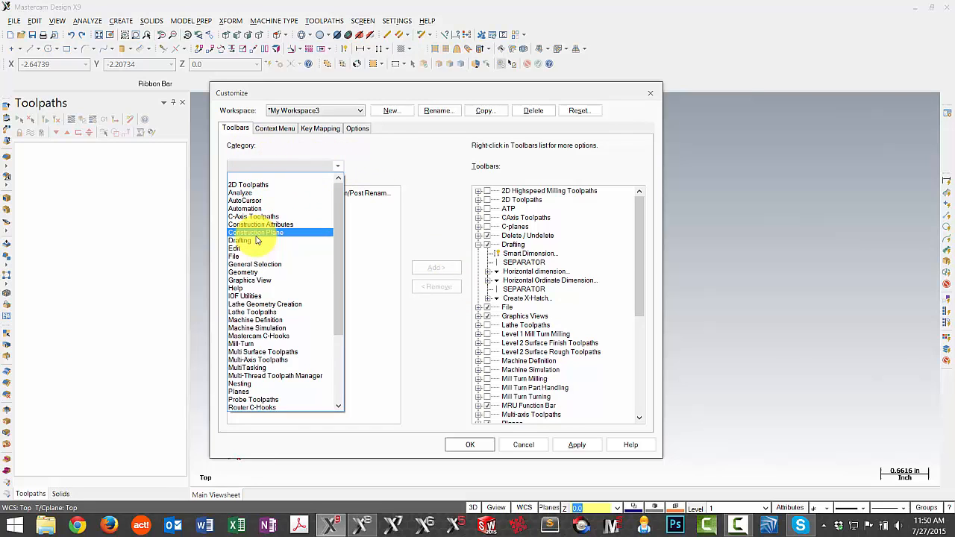
{"action": "left_click", "coordinate": [255, 232]}
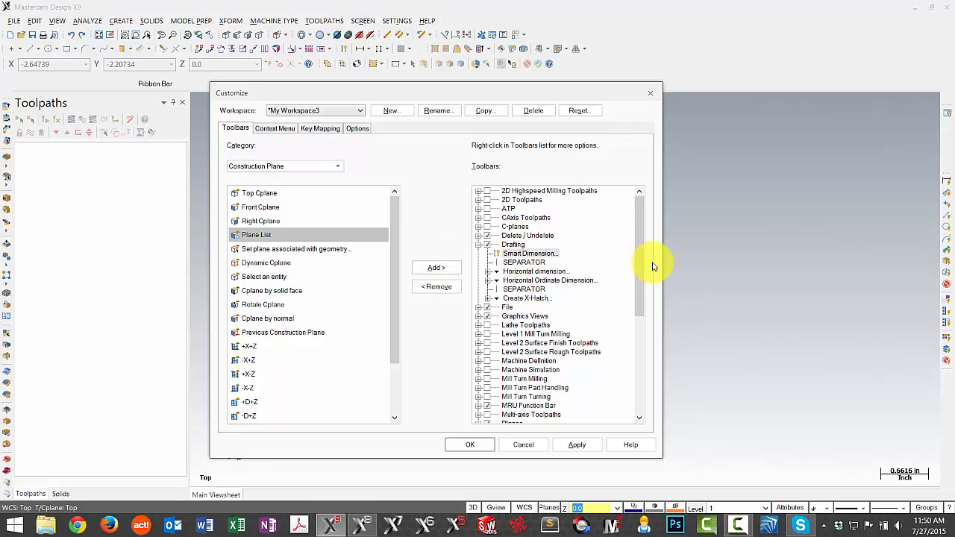
- Open editing options for the Horizontal dimension entry, then view the Context Menu tab
{"action": "scroll", "scroll_direction": "down", "scroll_amount": 3}
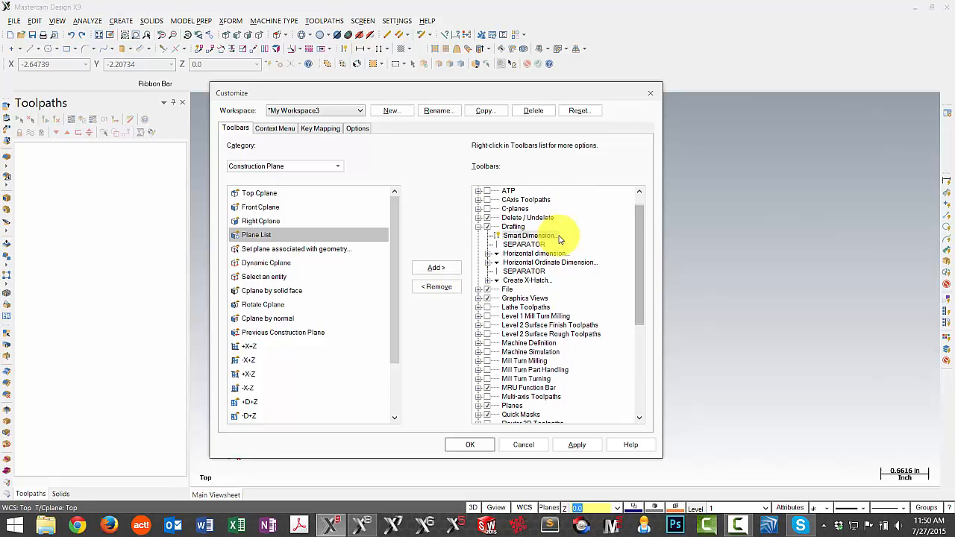
{"action": "right_click", "coordinate": [529, 235]}
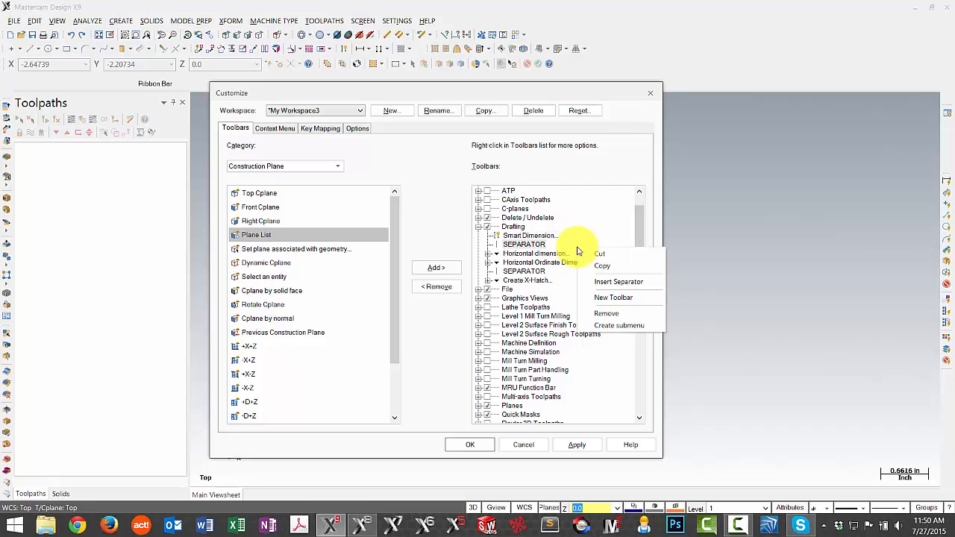
{"action": "mouse_move", "coordinate": [618, 282]}
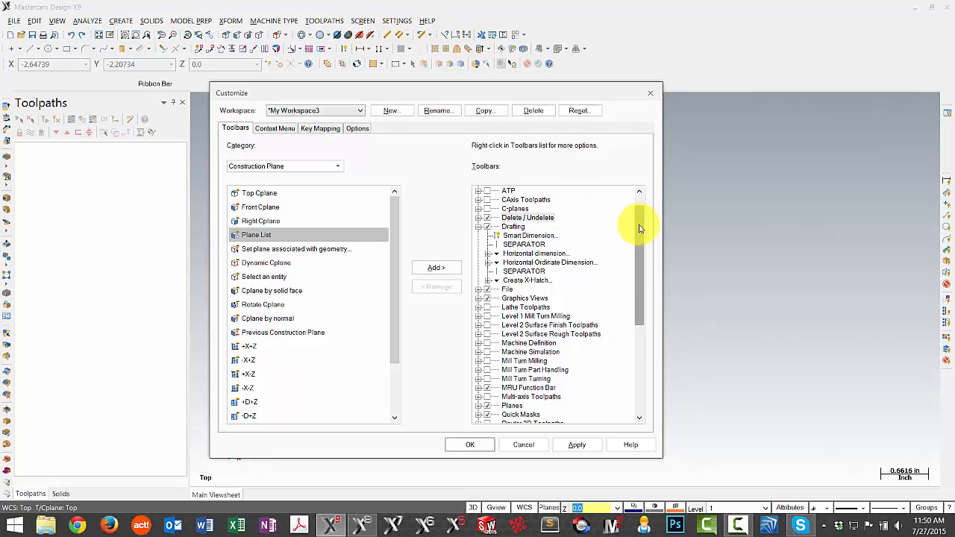
{"action": "scroll", "scroll_direction": "down", "scroll_amount": 3}
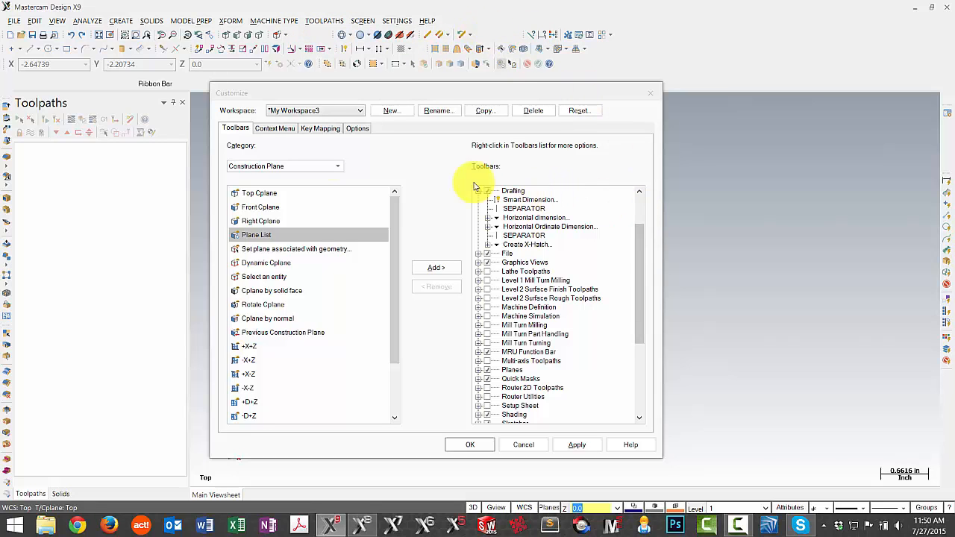
{"action": "left_click", "coordinate": [275, 128]}
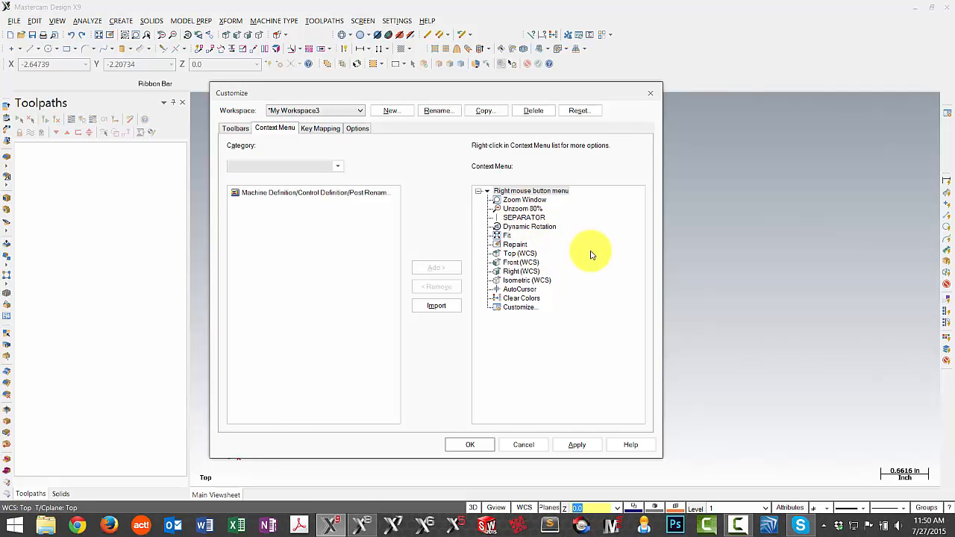
{"action": "mouse_move", "coordinate": [589, 243]}
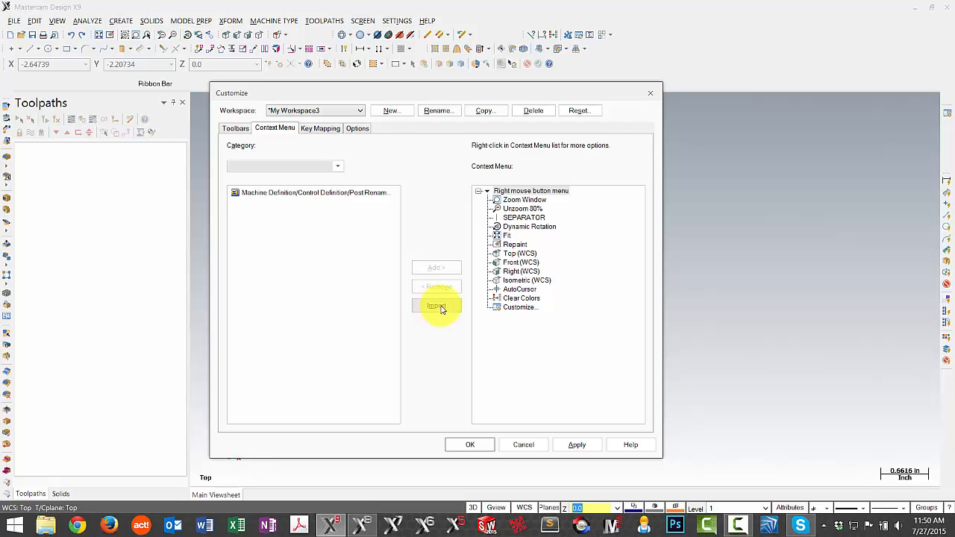
{"action": "mouse_move", "coordinate": [459, 232]}
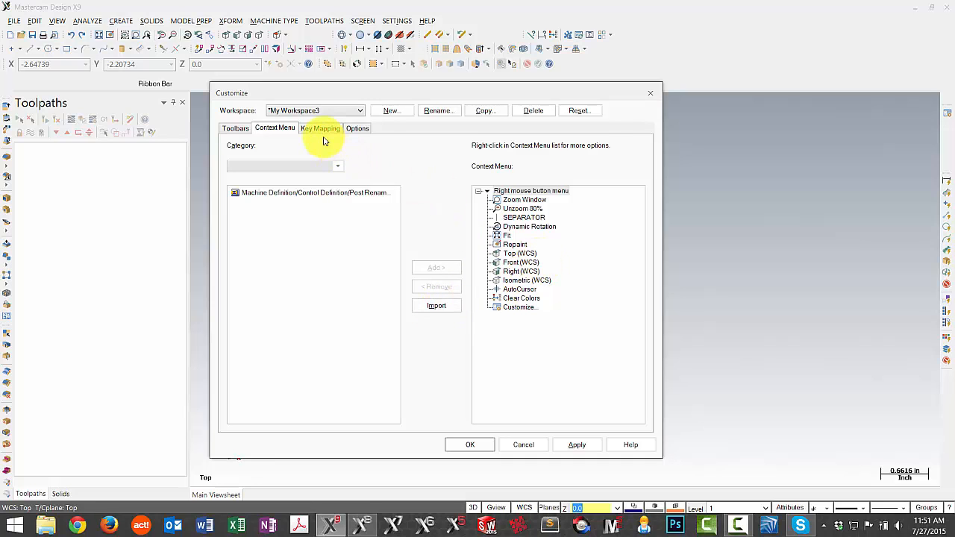
- Switch the Customize dialog to the Key Mapping page
{"action": "left_click", "coordinate": [320, 128]}
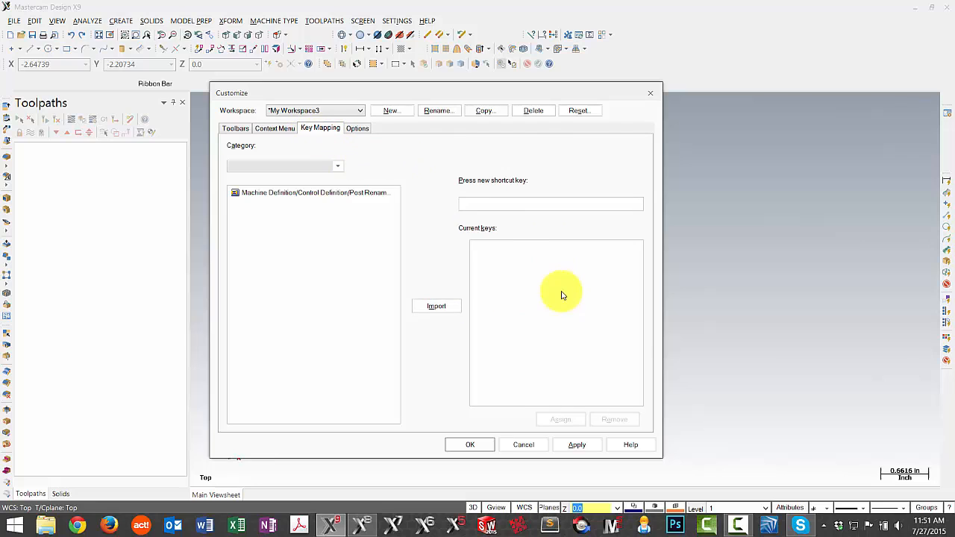
{"action": "mouse_move", "coordinate": [444, 267]}
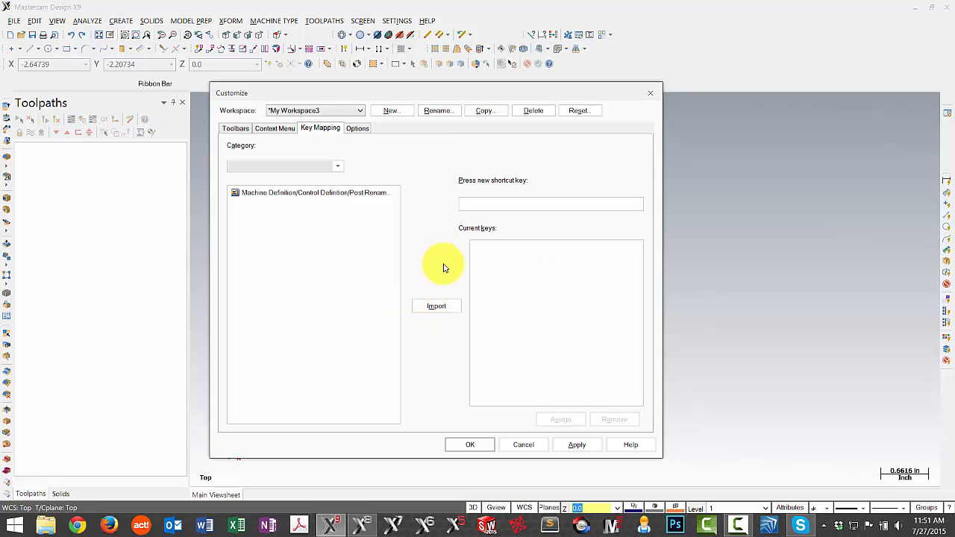
{"action": "mouse_move", "coordinate": [427, 214]}
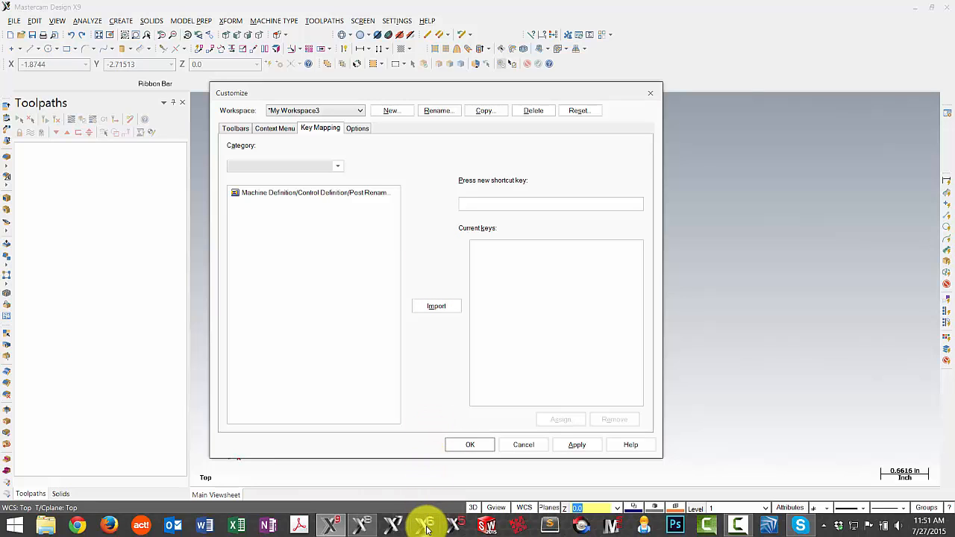
{"action": "mouse_move", "coordinate": [458, 226]}
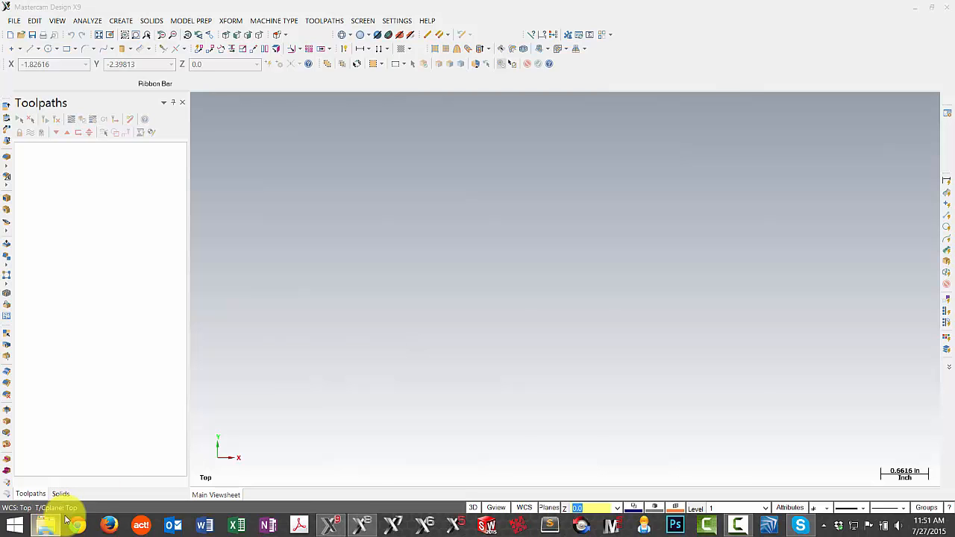
{"action": "left_click", "coordinate": [45, 525]}
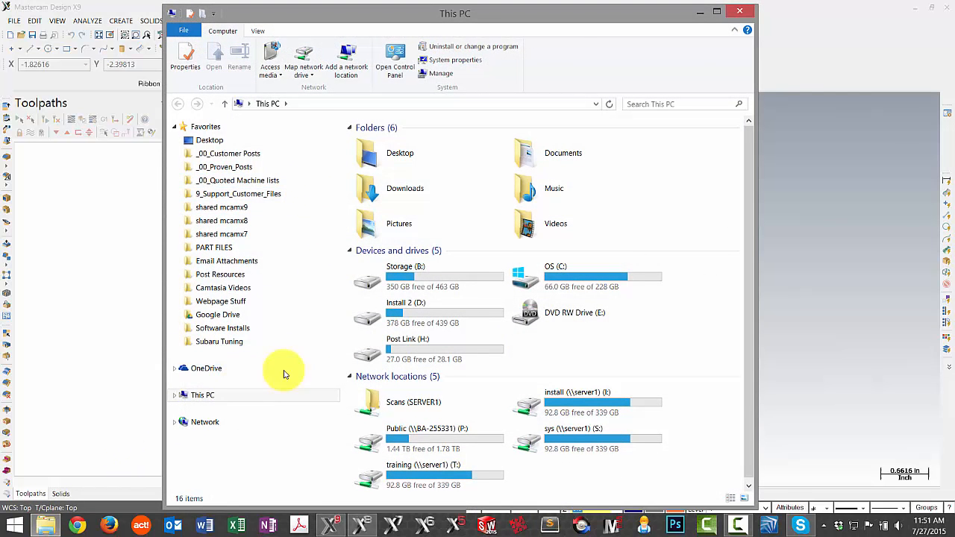
{"action": "left_click", "coordinate": [202, 395]}
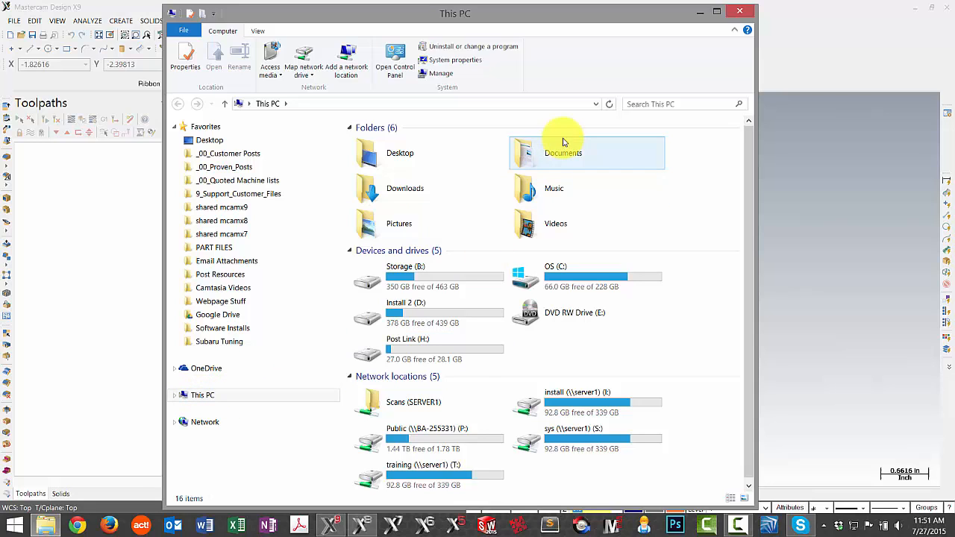
{"action": "double_click", "coordinate": [563, 153]}
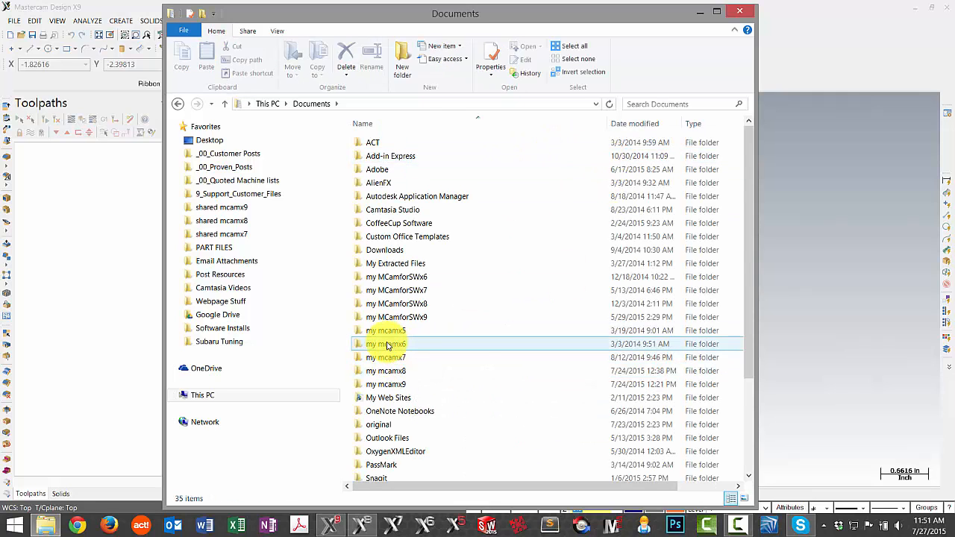
{"action": "double_click", "coordinate": [386, 344]}
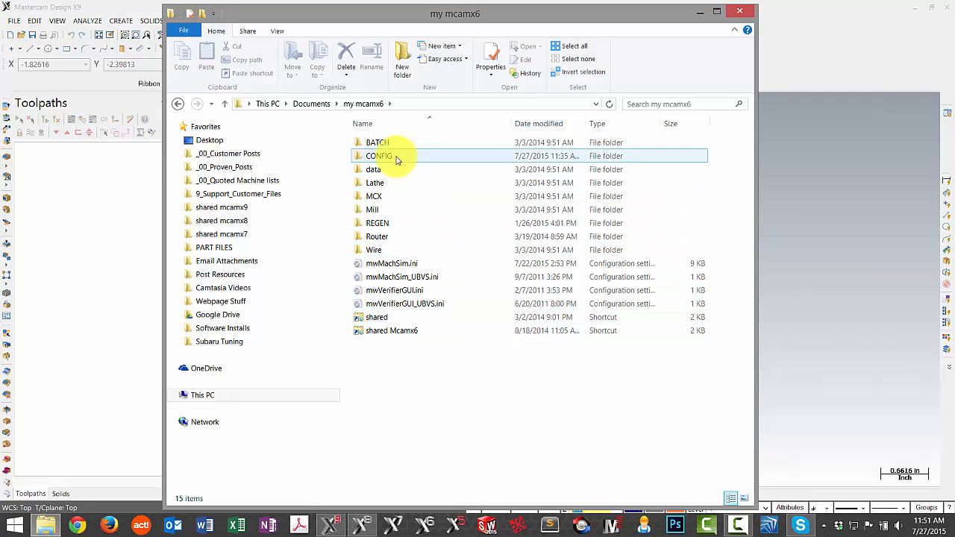
{"action": "double_click", "coordinate": [378, 156]}
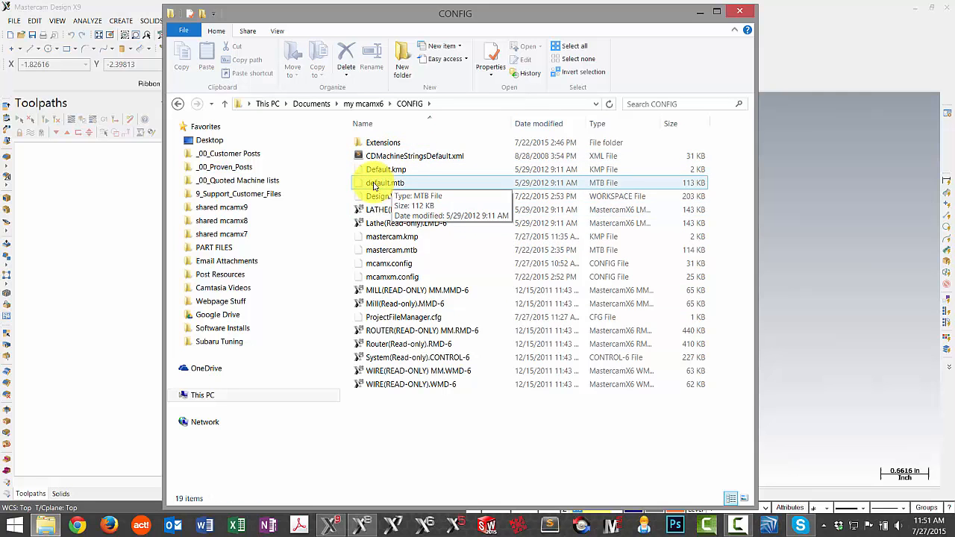
{"action": "left_click", "coordinate": [391, 237]}
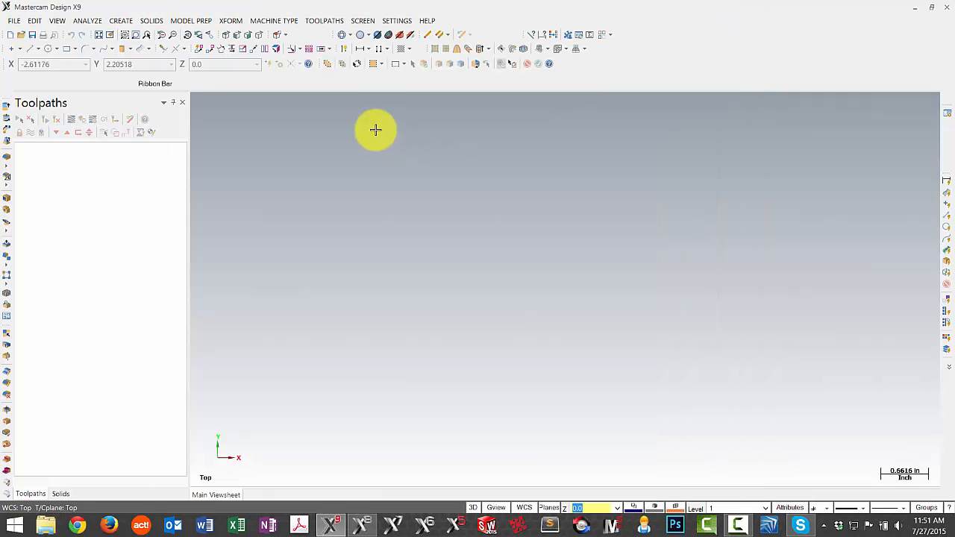
{"action": "mouse_move", "coordinate": [409, 26]}
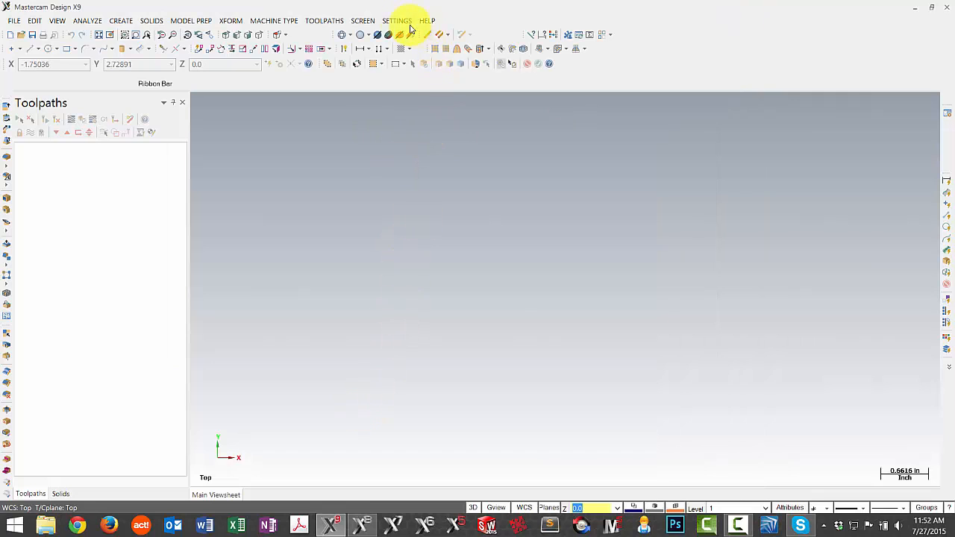
- Import mastercam.mtb from Desktop\Update as the right-click context menu
{"action": "left_click", "coordinate": [397, 20]}
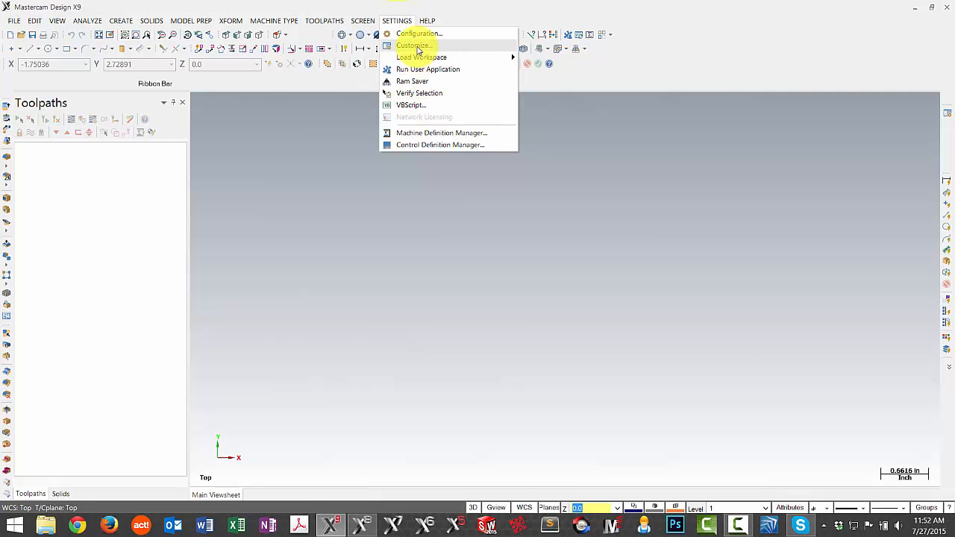
{"action": "left_click", "coordinate": [412, 44]}
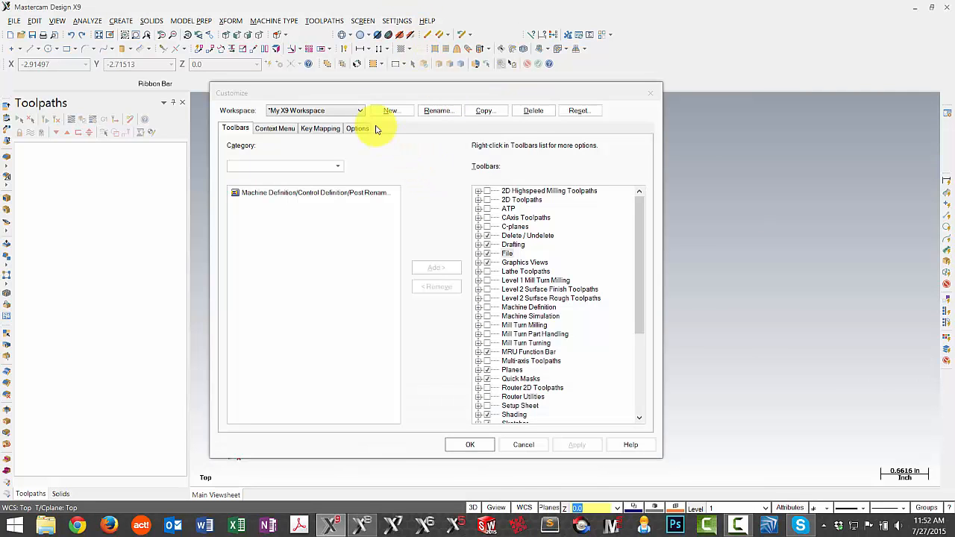
{"action": "left_click", "coordinate": [275, 128]}
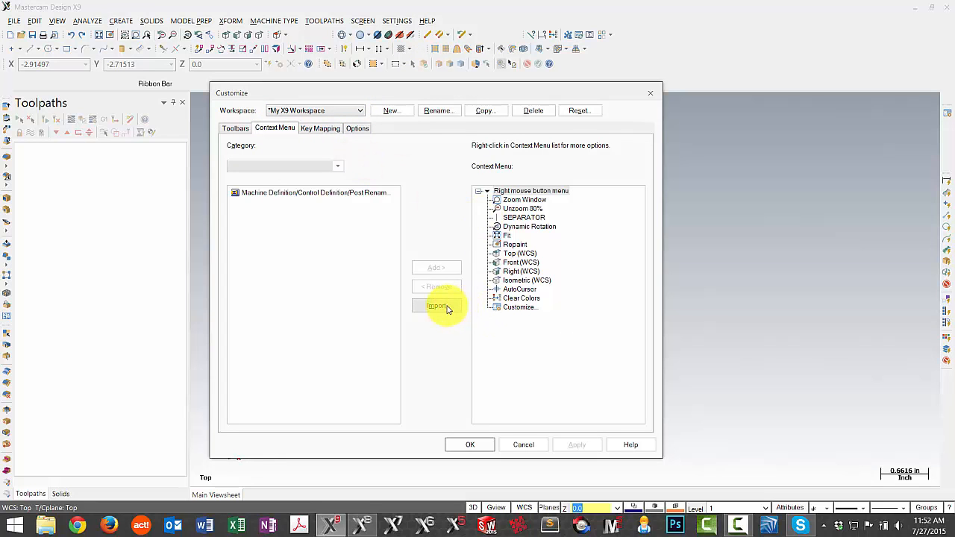
{"action": "left_click", "coordinate": [437, 306]}
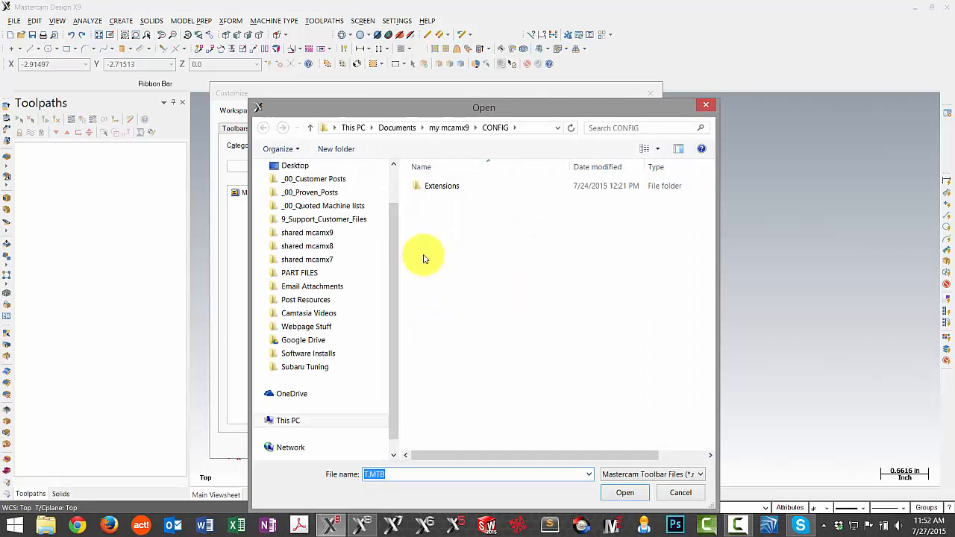
{"action": "left_click", "coordinate": [295, 165]}
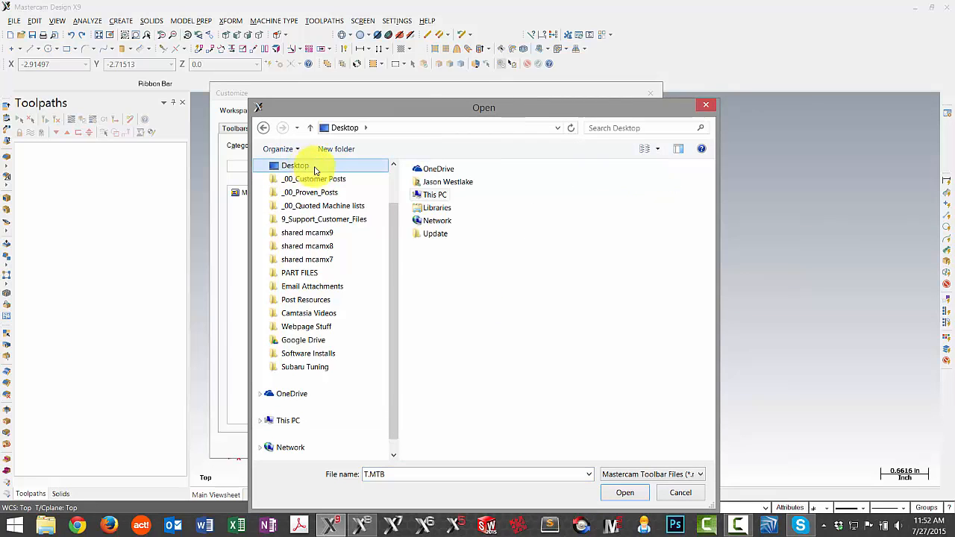
{"action": "double_click", "coordinate": [435, 234]}
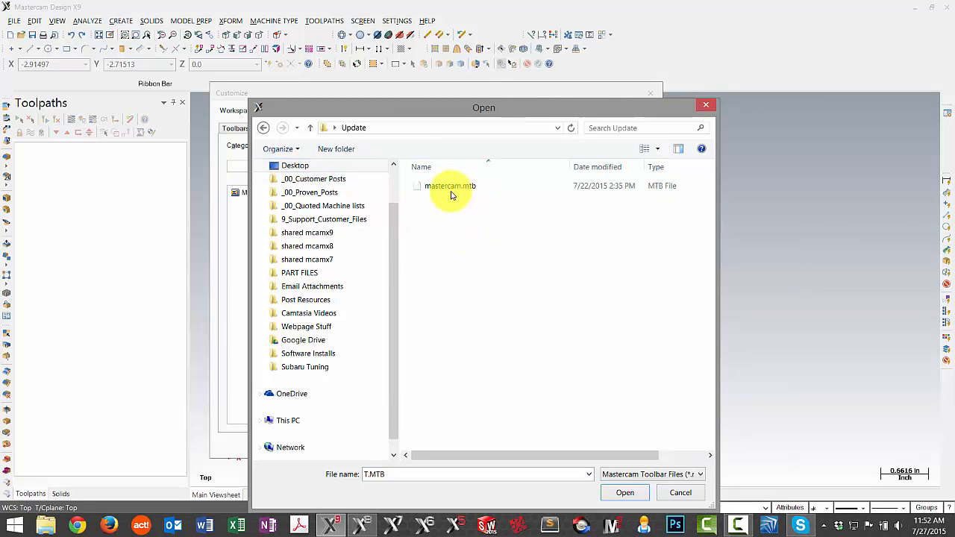
{"action": "left_click", "coordinate": [450, 186]}
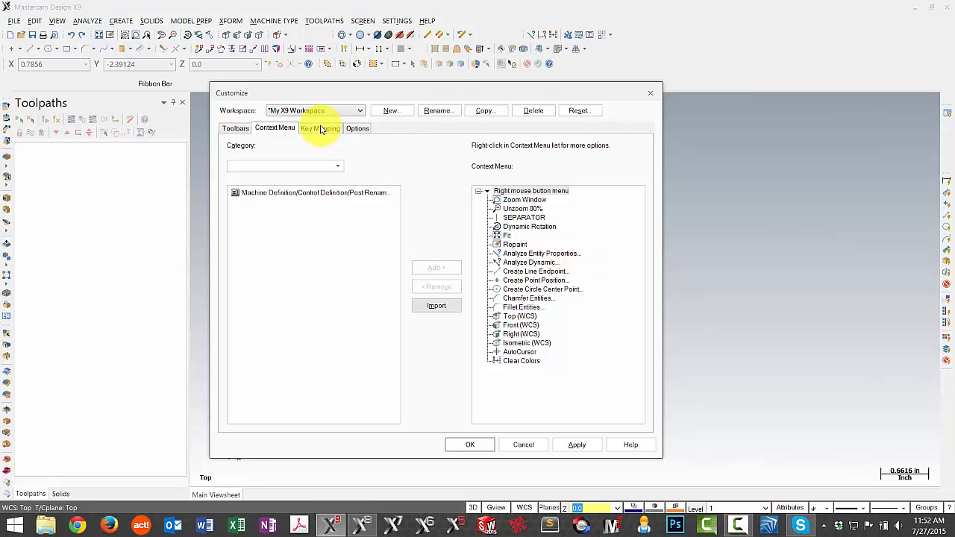
- Import mastercam.kmp from Desktop\Update as the key mapping and apply it
{"action": "left_click", "coordinate": [320, 128]}
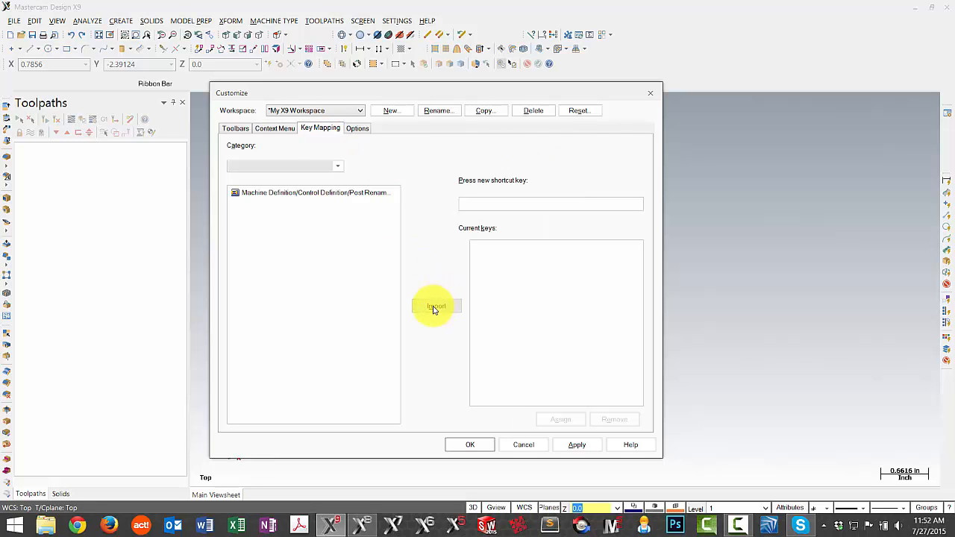
{"action": "left_click", "coordinate": [437, 307]}
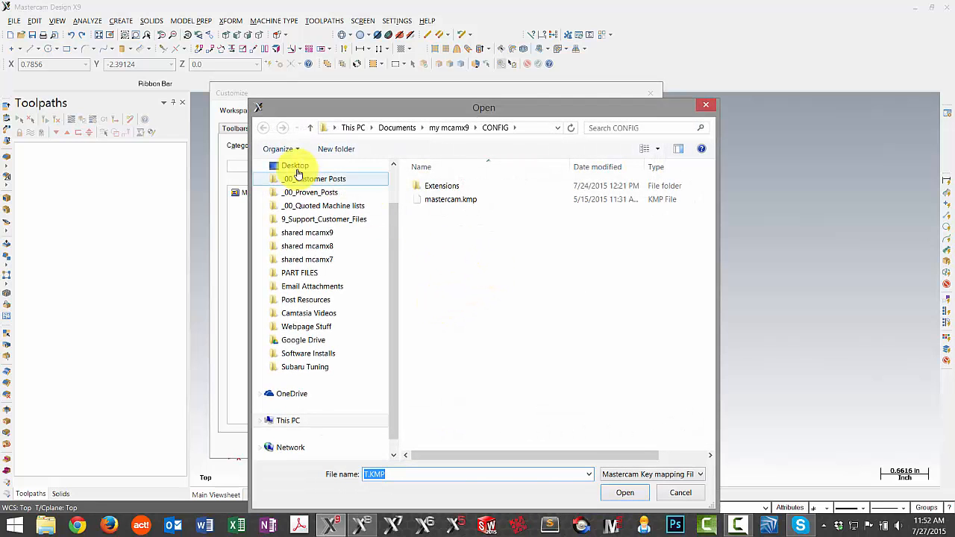
{"action": "left_click", "coordinate": [294, 165]}
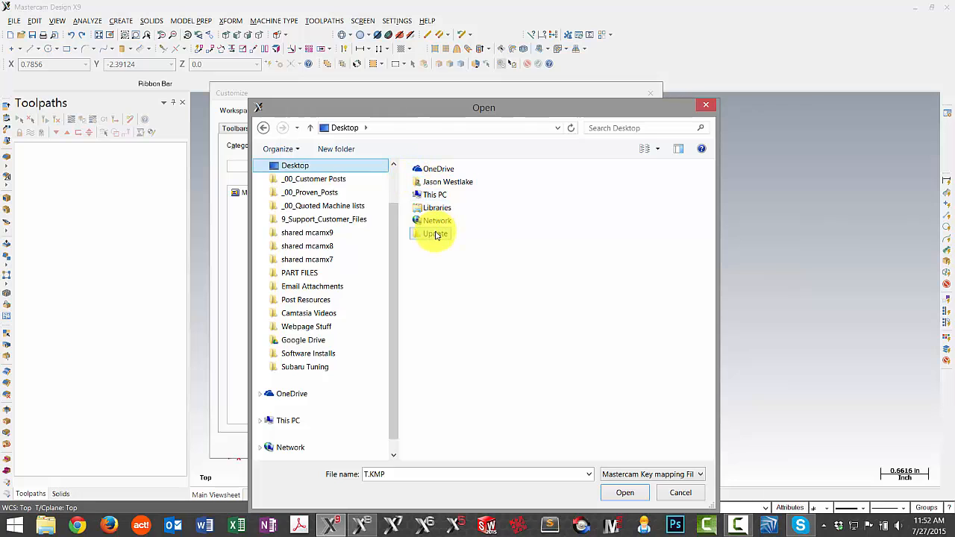
{"action": "double_click", "coordinate": [436, 234]}
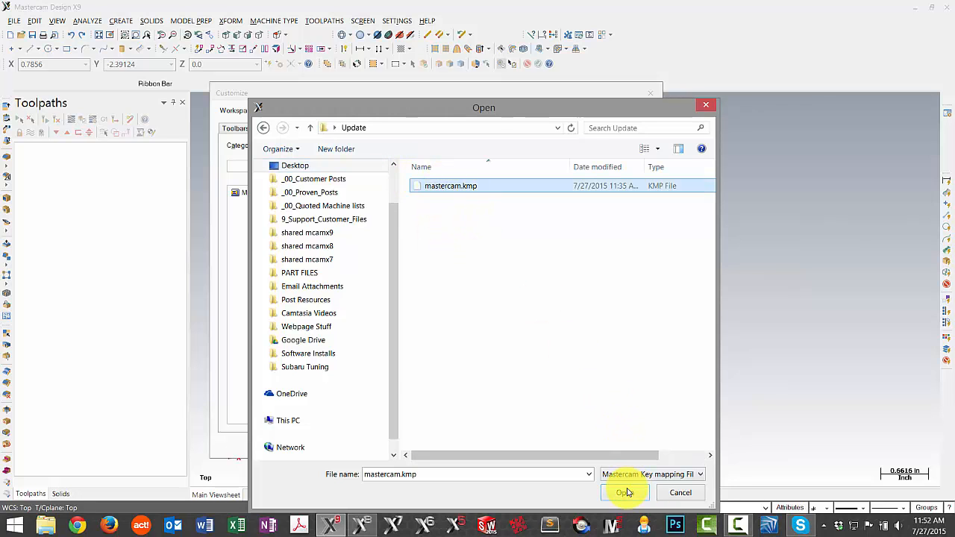
{"action": "left_click", "coordinate": [625, 492]}
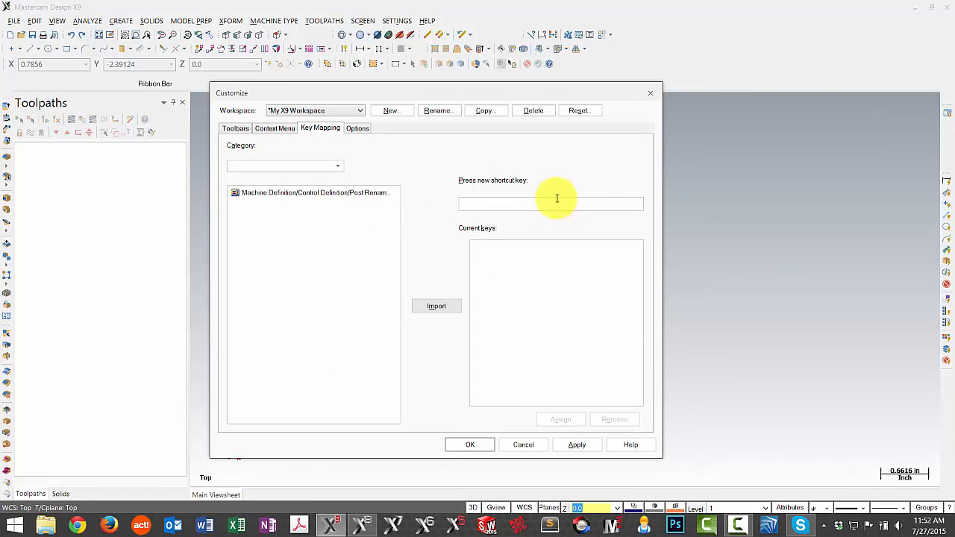
{"action": "mouse_move", "coordinate": [531, 350]}
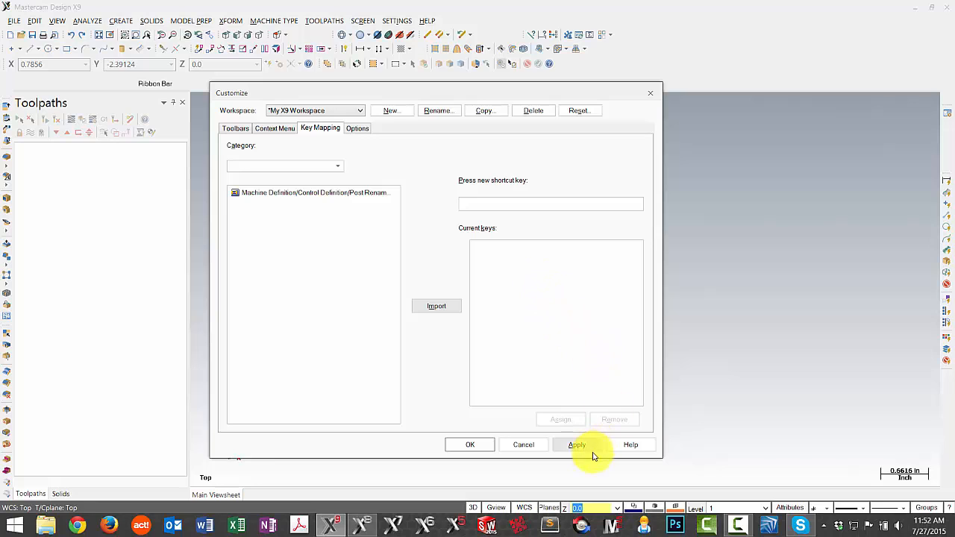
{"action": "left_click", "coordinate": [357, 128]}
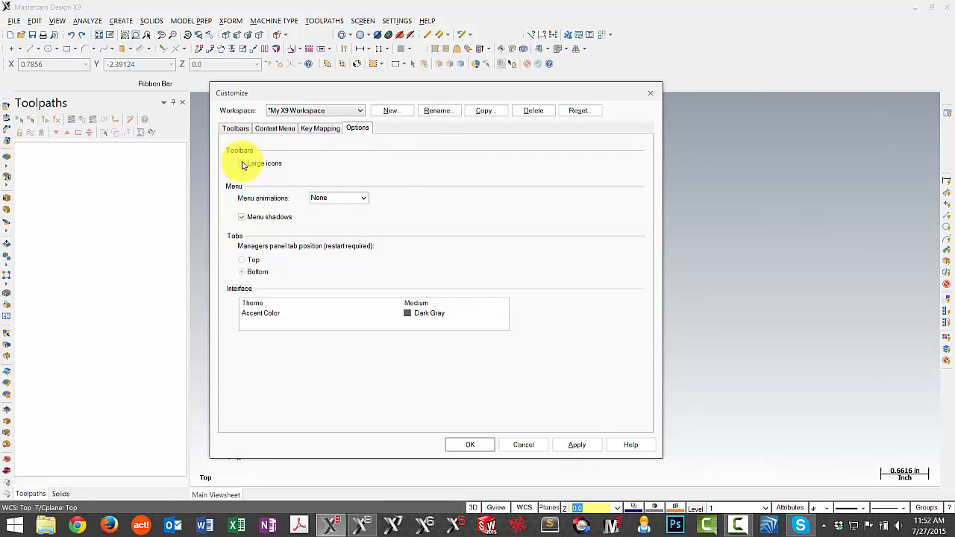
- Enable Large icons on the Options tab and confirm with OK
{"action": "left_click", "coordinate": [241, 162]}
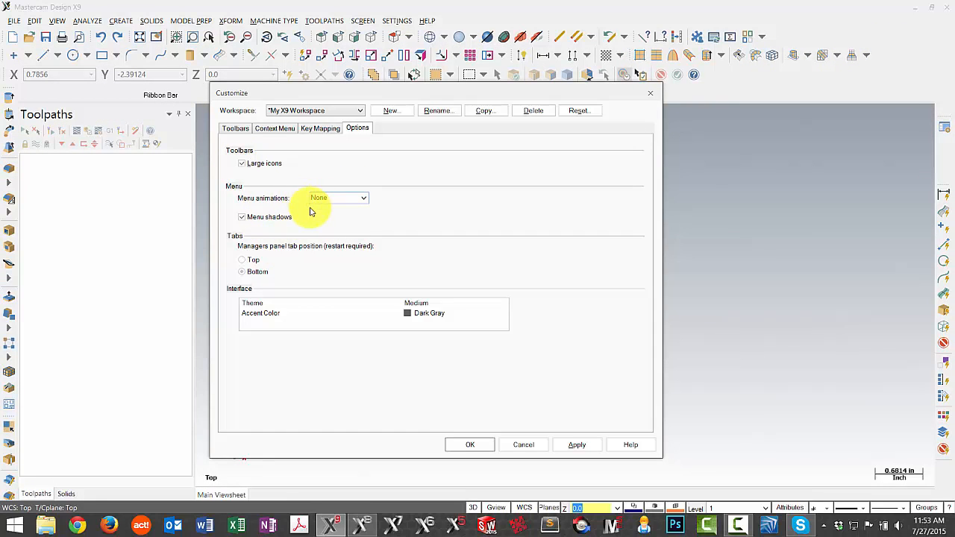
{"action": "mouse_move", "coordinate": [343, 197]}
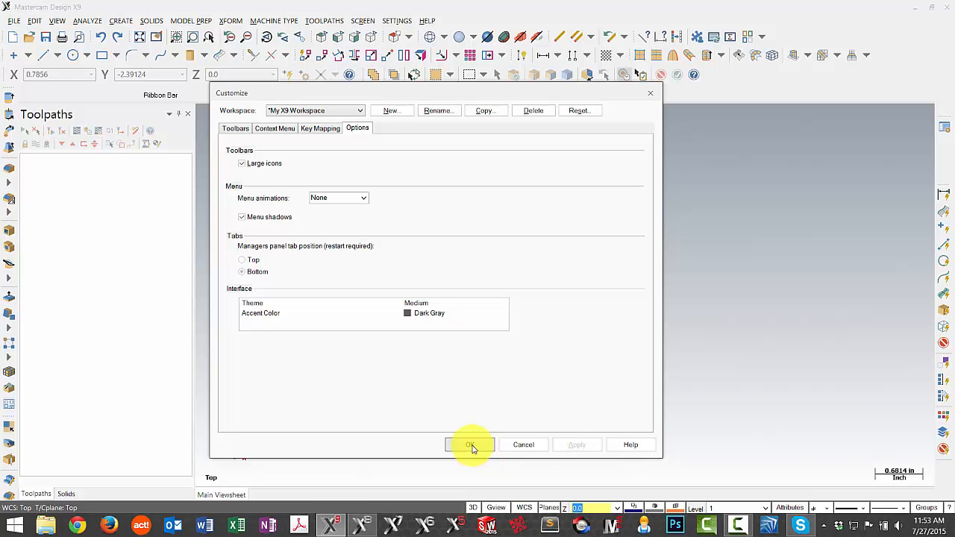
{"action": "left_click", "coordinate": [469, 445]}
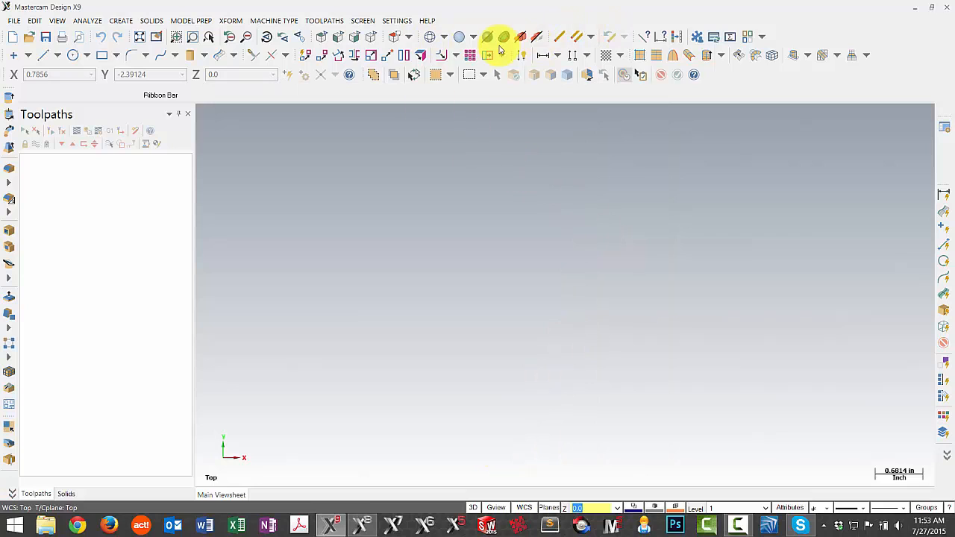